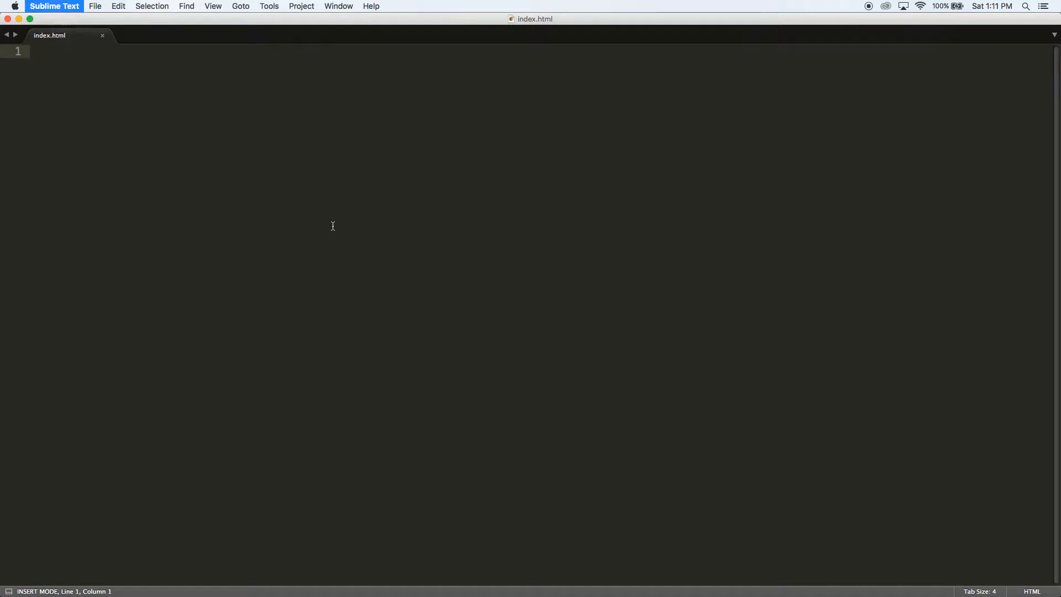
- Create the HTML page skeleton and title it CSS Media Queries
type("htm")
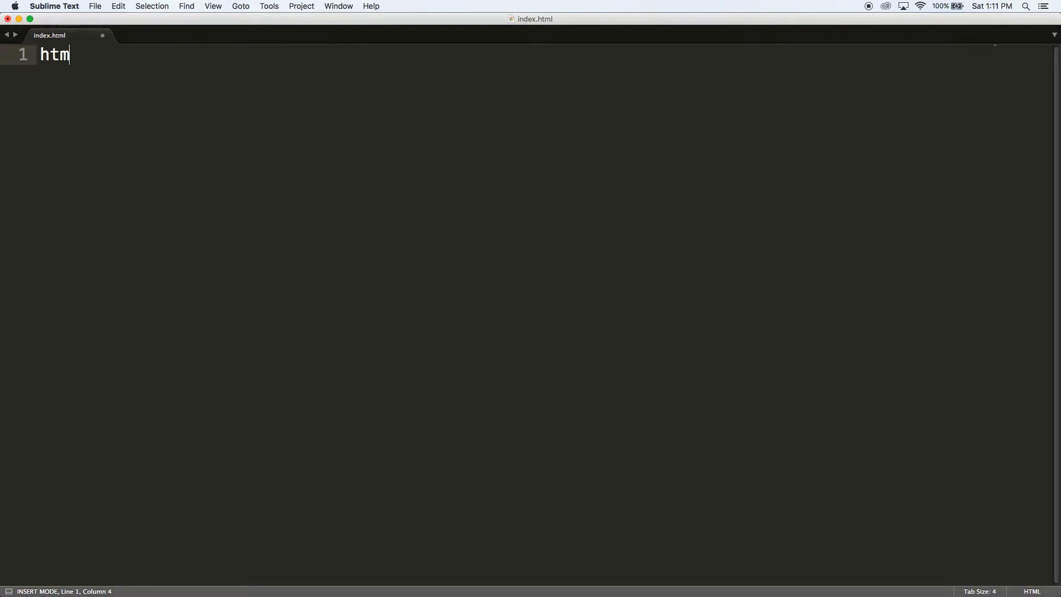
key("Tab")
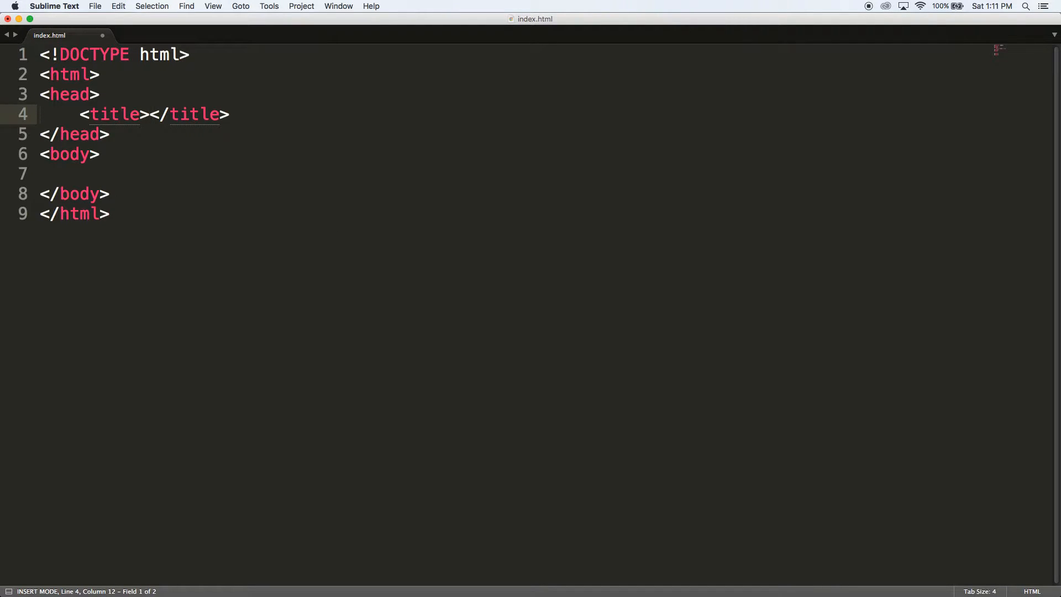
type("CSS Media Queries")
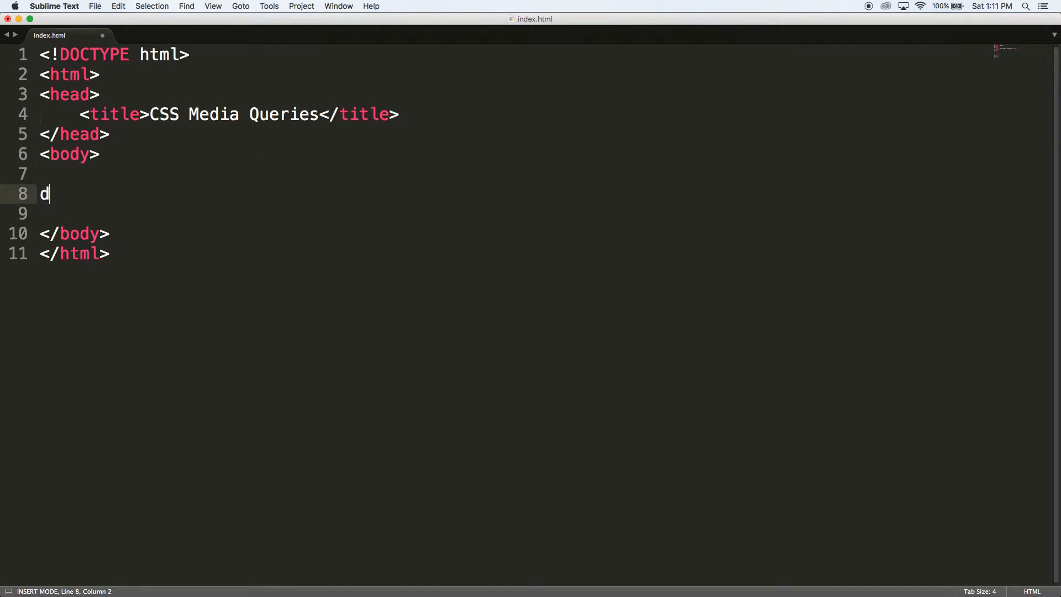
- Add a div.box holding an h3 Welcome! heading and start a style block in the head
key("Tab")
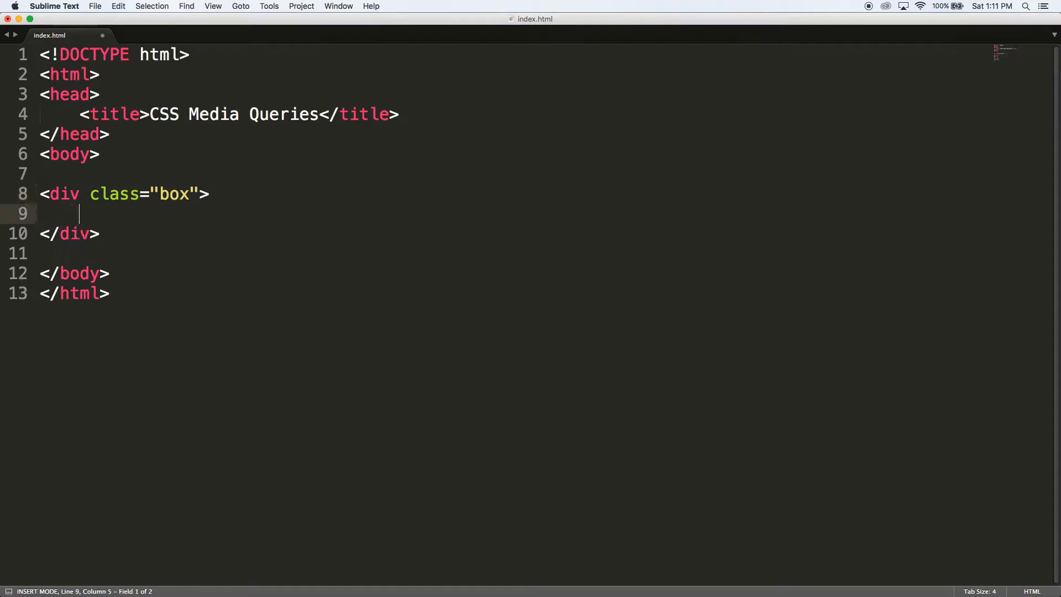
type("<h3>Welcome")
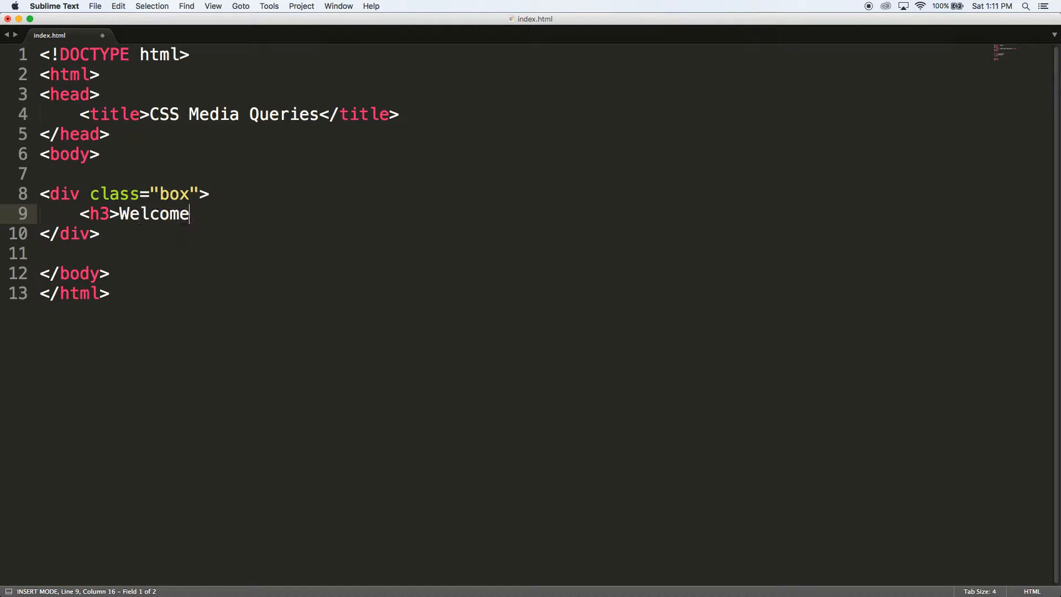
type("!</h3>")
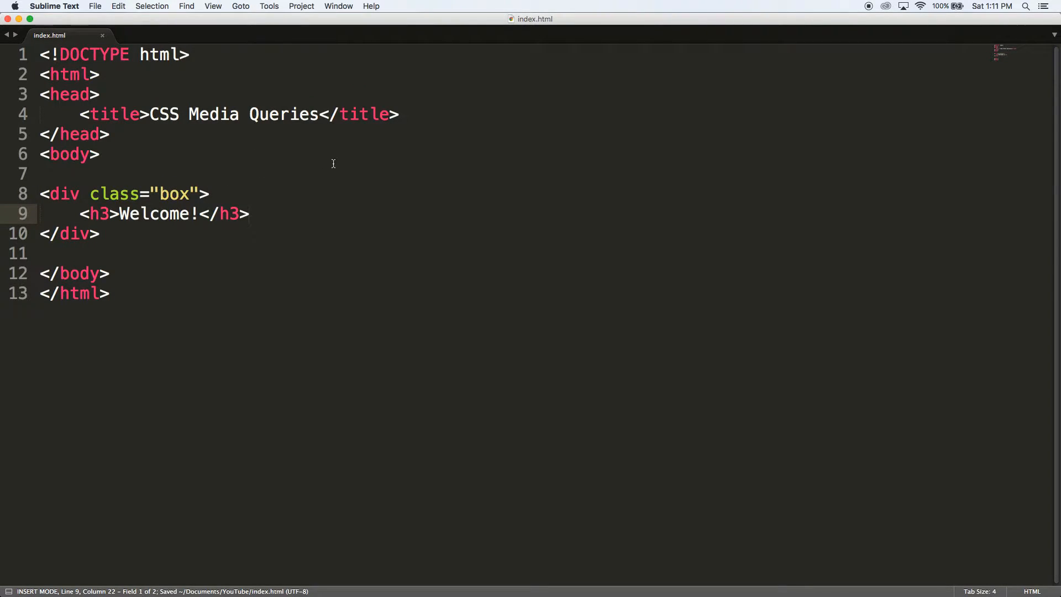
type("<style>")
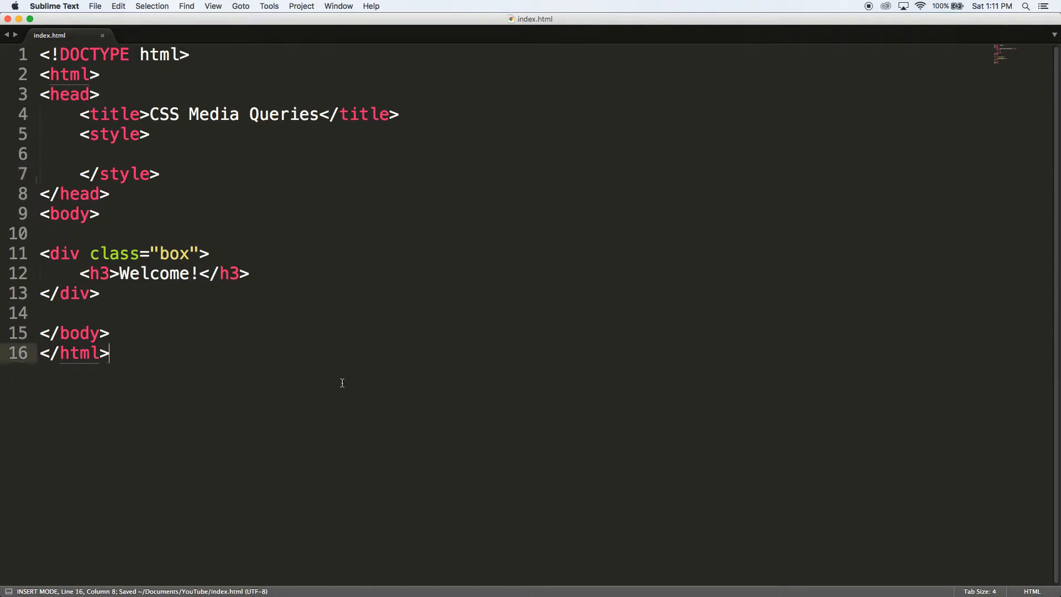
- Duplicate the Welcome! box div below itself and make room inside the style block
left_click(108, 334)
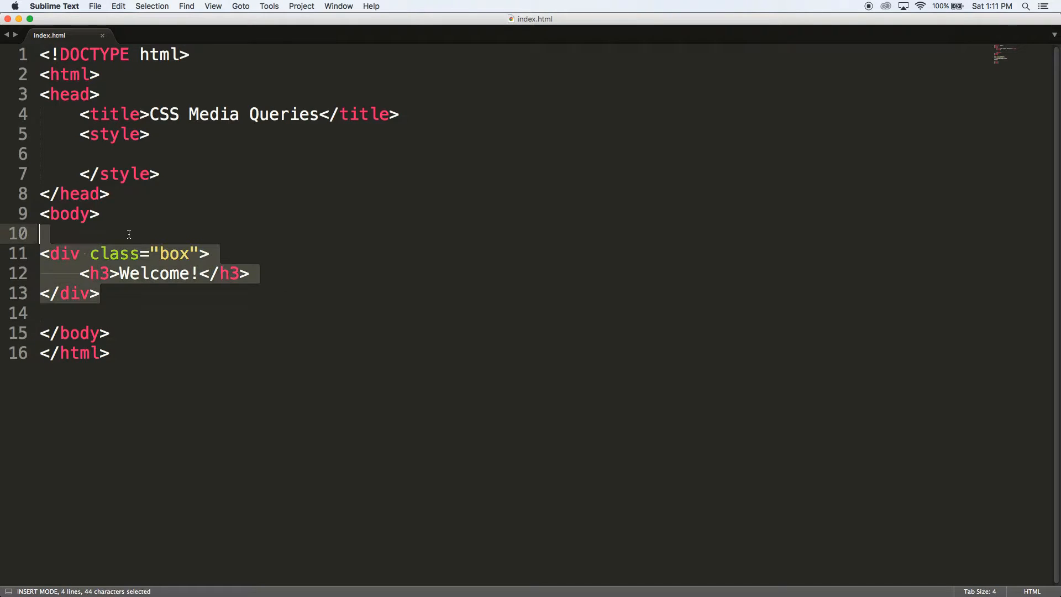
key("cmd+v")
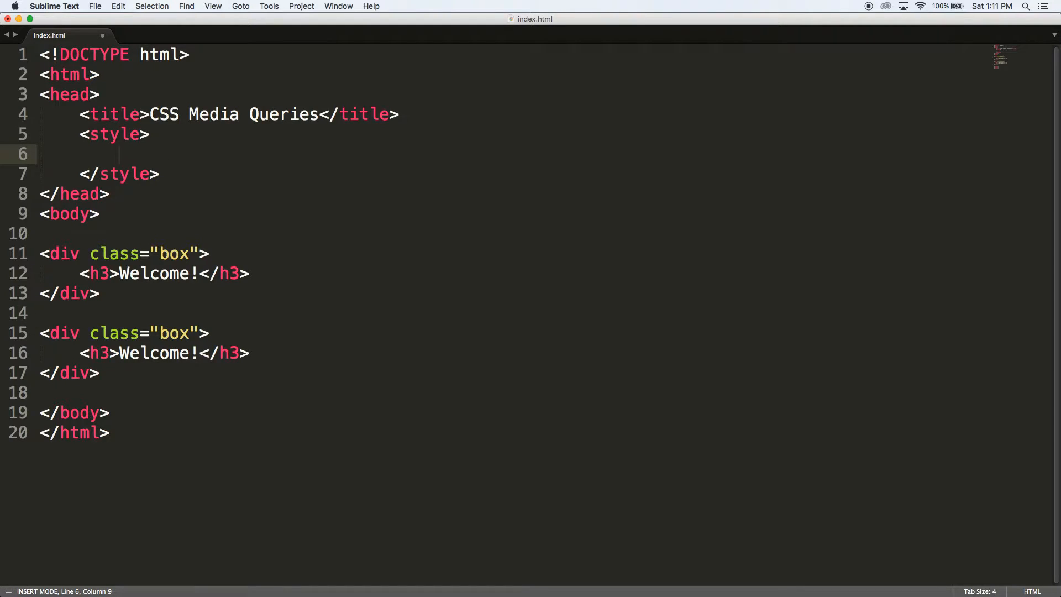
key("enter")
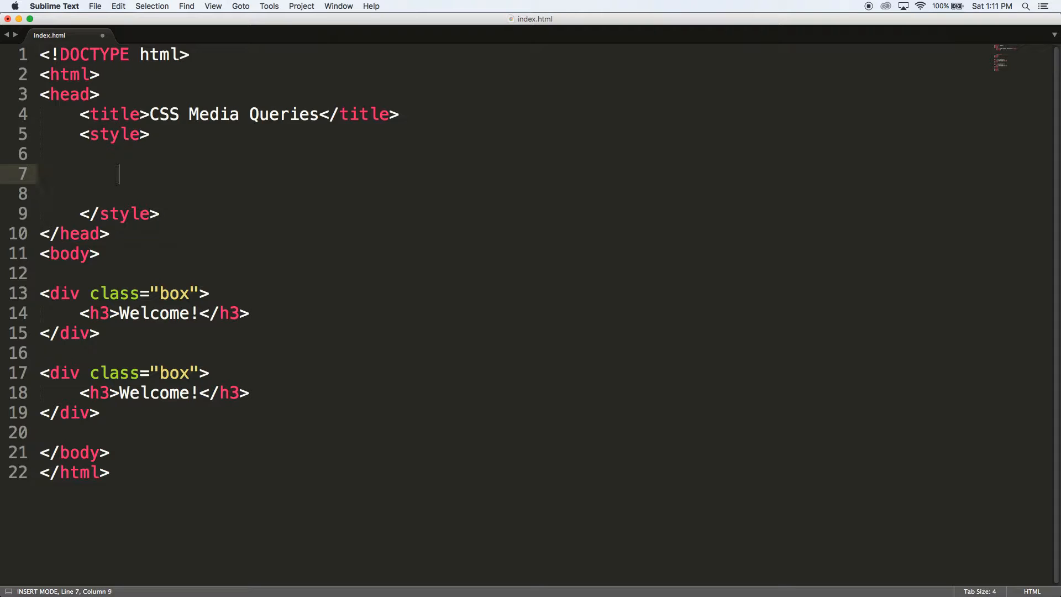
- Style .box with a red background, 30% width, float left and a 20px margin
type(".box {")
left_click(513, 193)
type("background-color: red;")
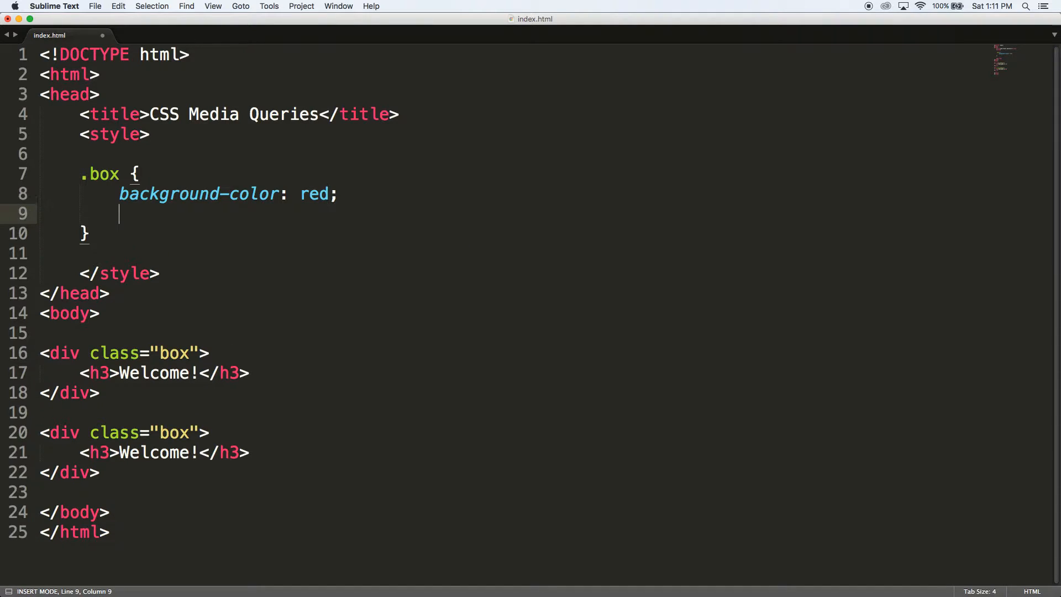
type("width: 30%;")
type("float: left;")
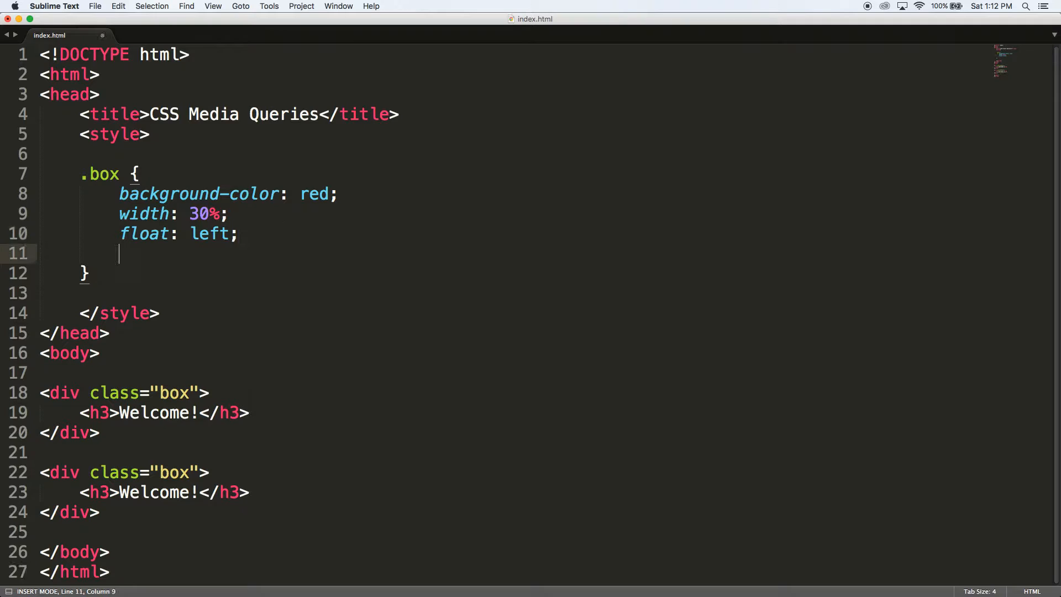
type("margin:")
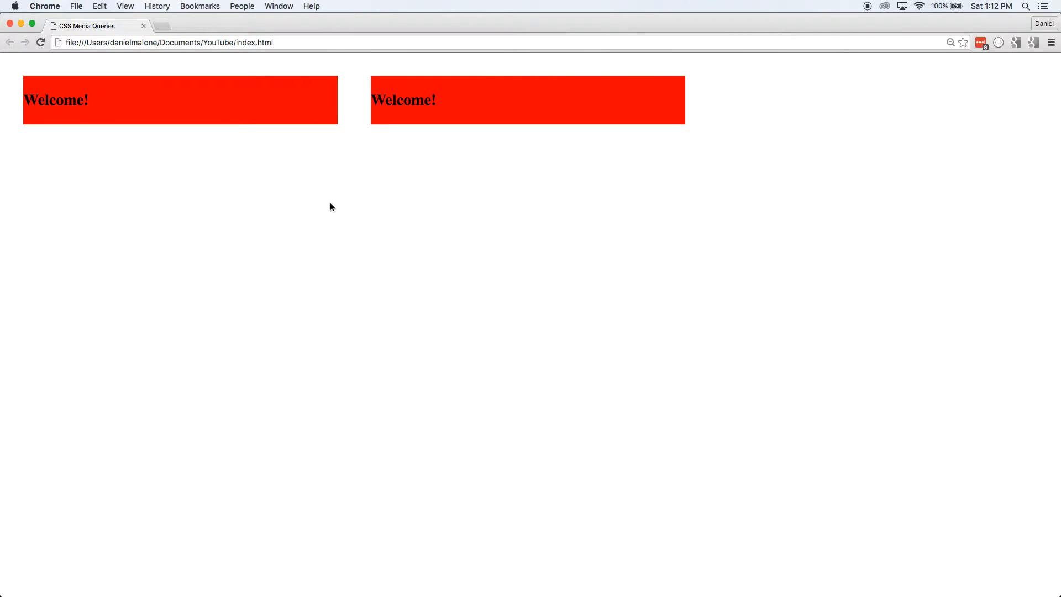
mouse_move(1056, 142)
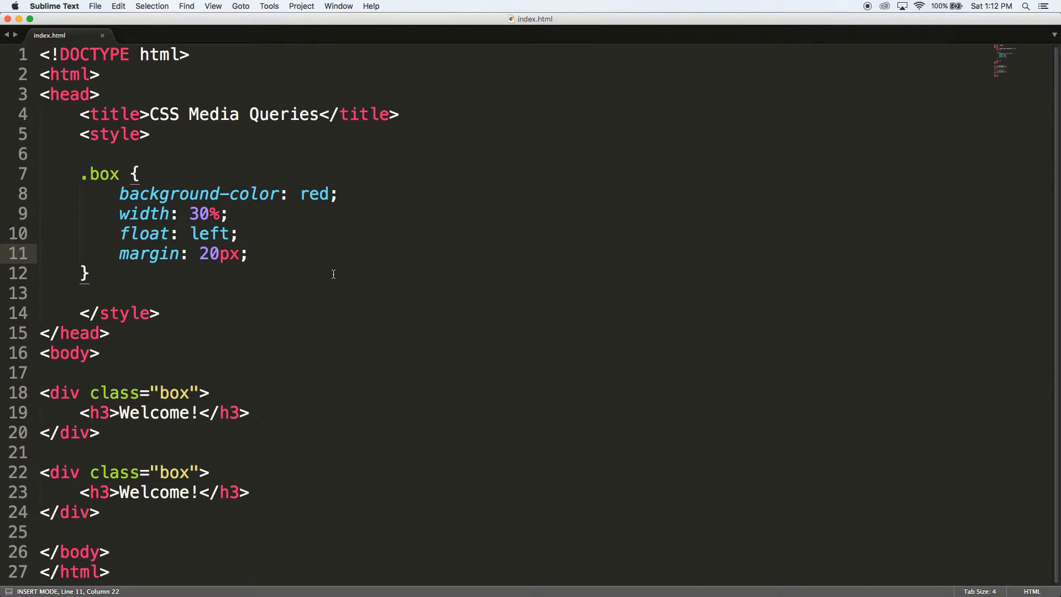
left_click(88, 273)
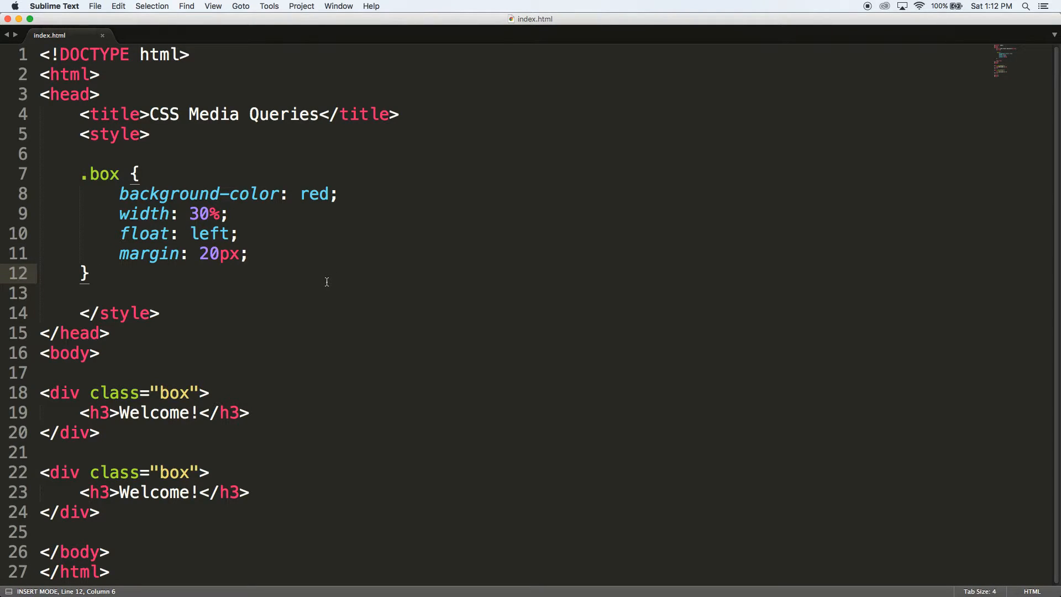
mouse_move(337, 299)
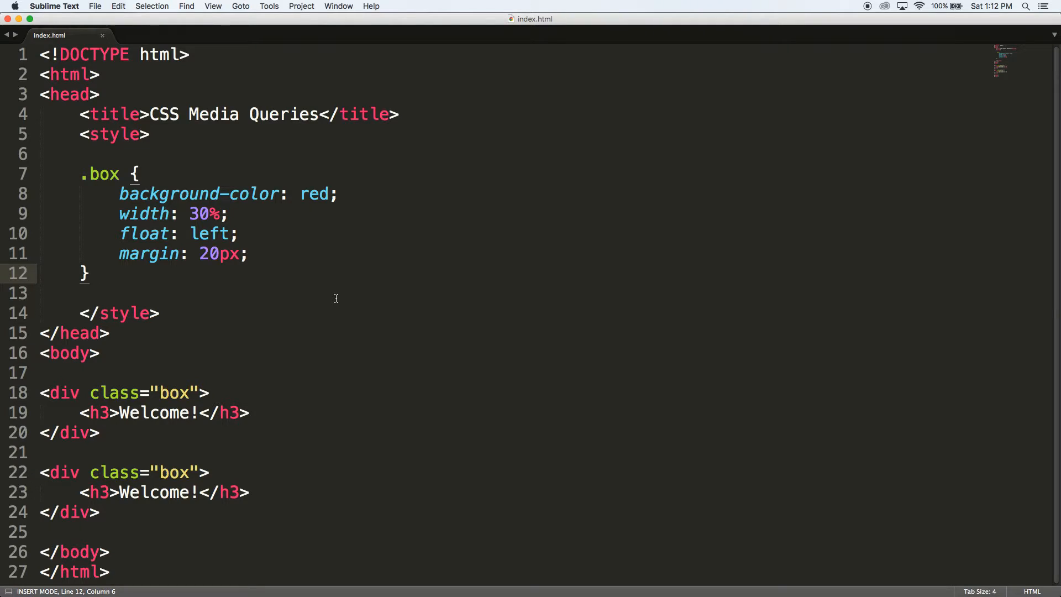
key("Return")
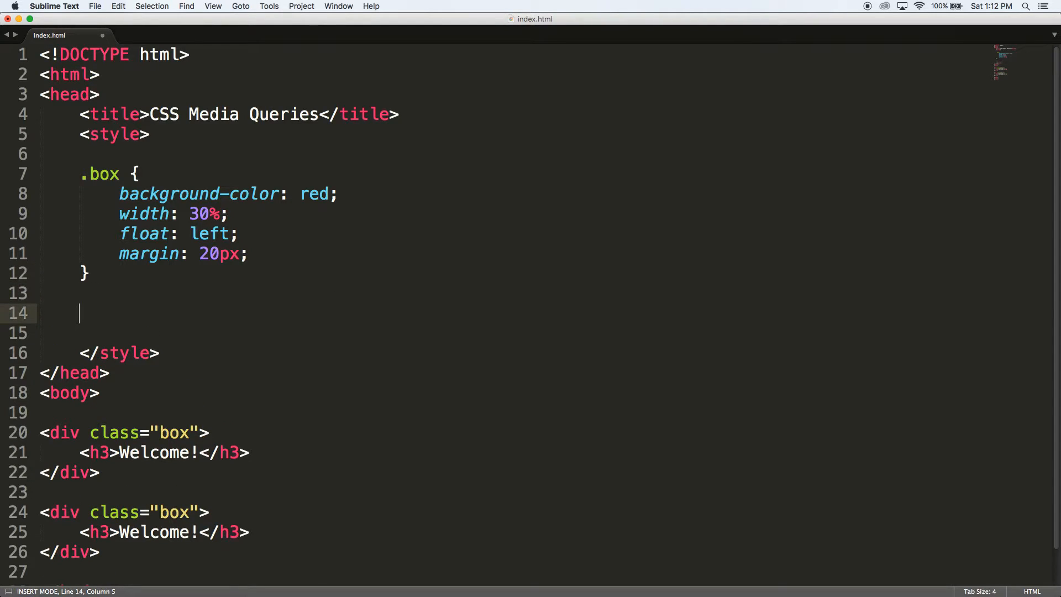
type("@media screen and (max-width:")
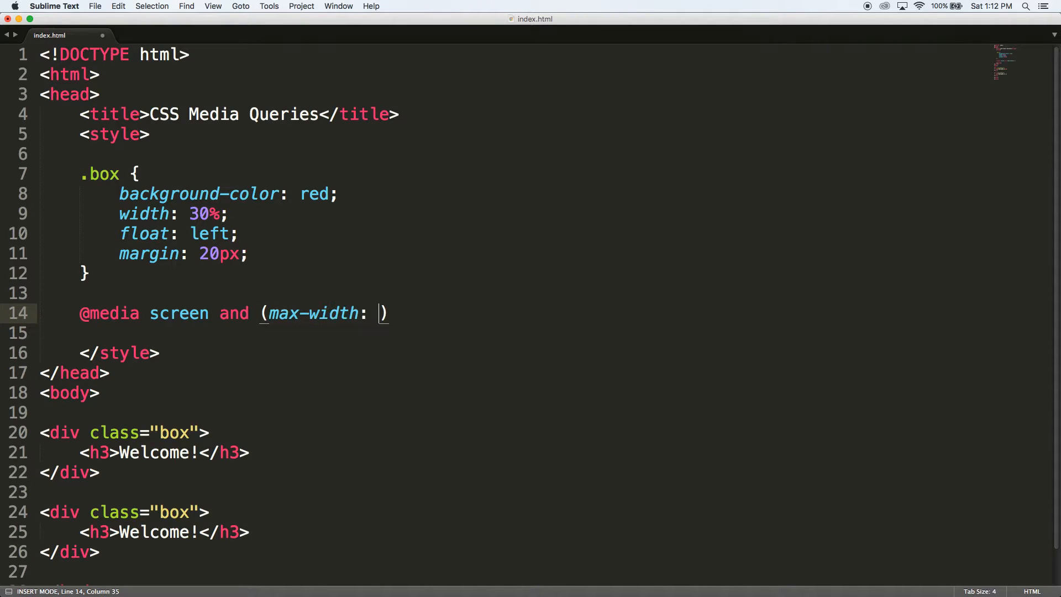
type("5")
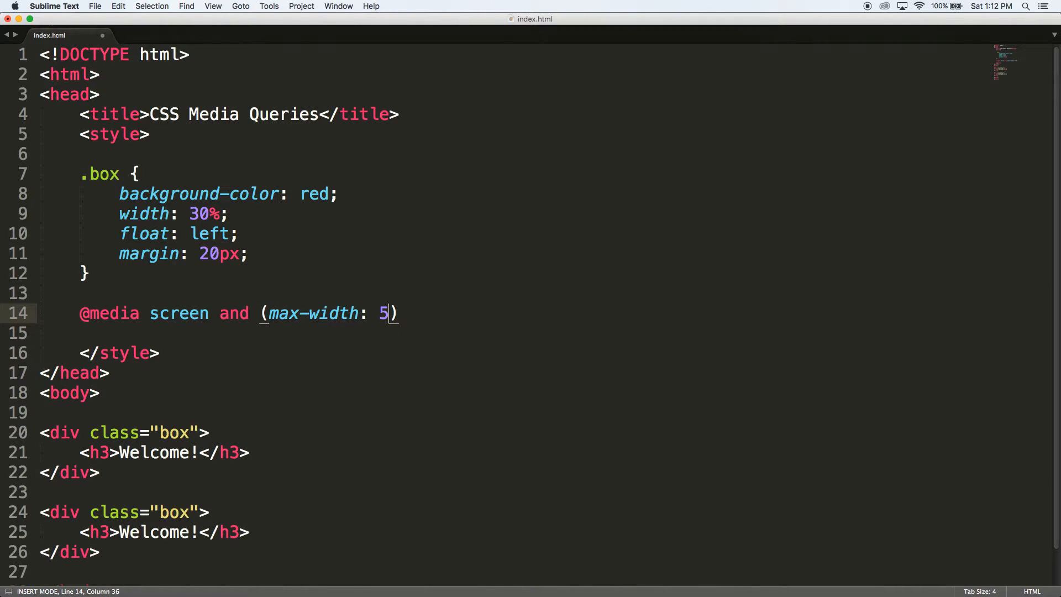
type("00px) {")
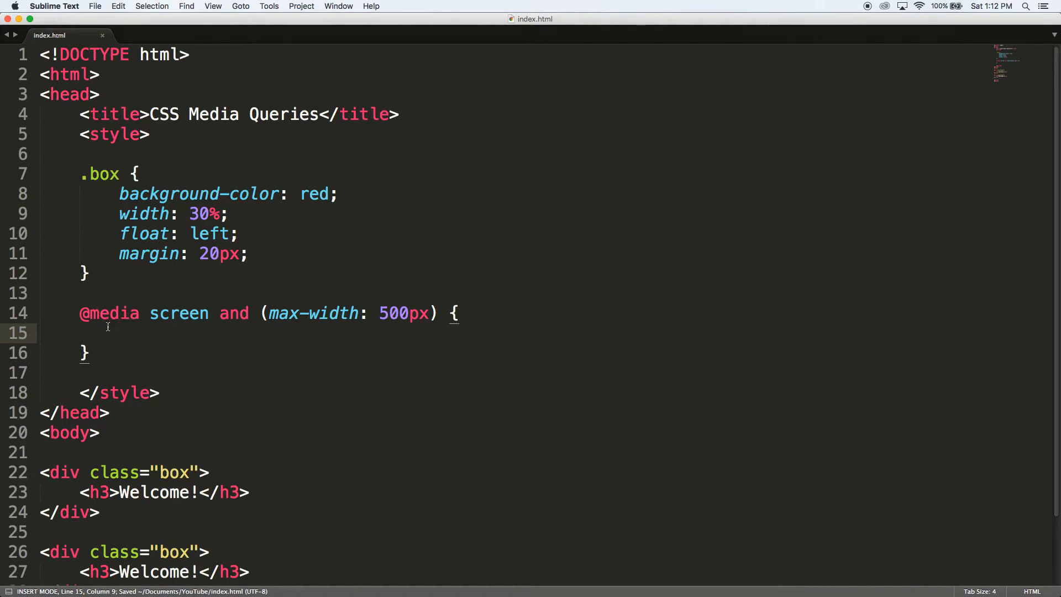
- Inside the media query, give .box a blue background-color
left_click_drag(79, 313, 120, 332)
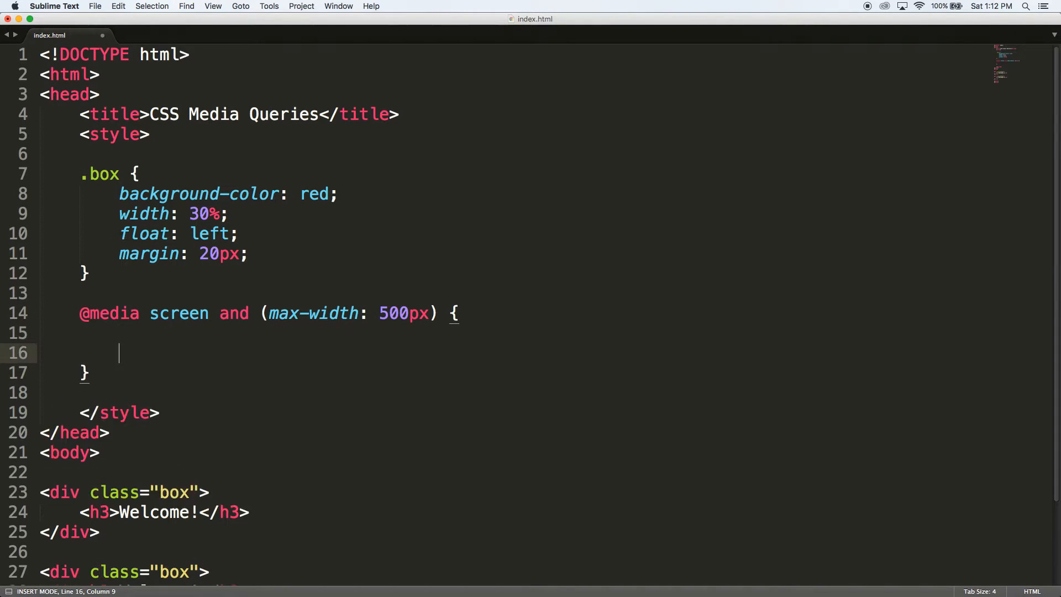
type(".bo")
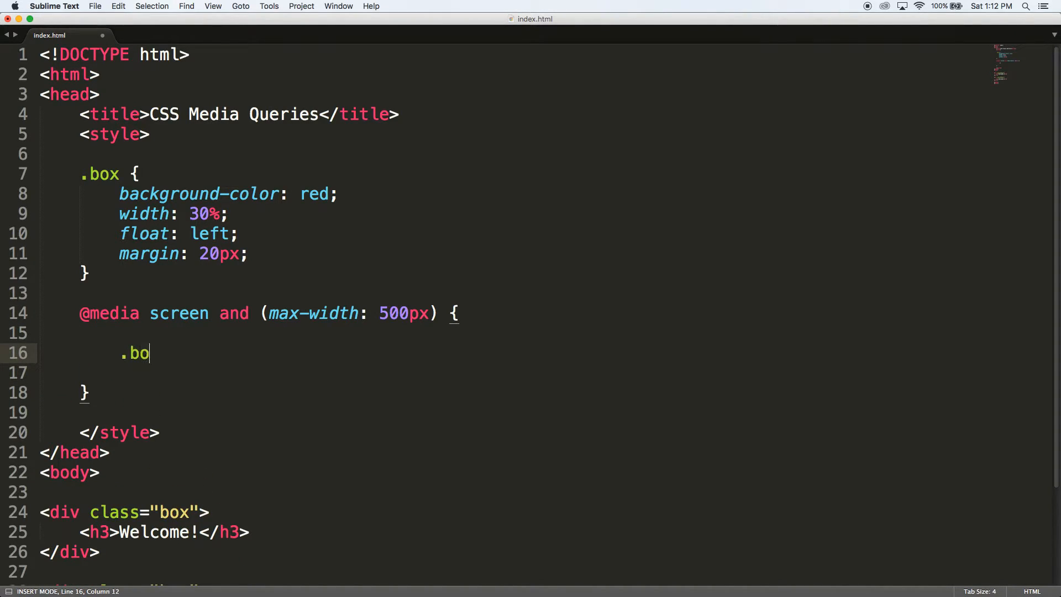
type("x {")
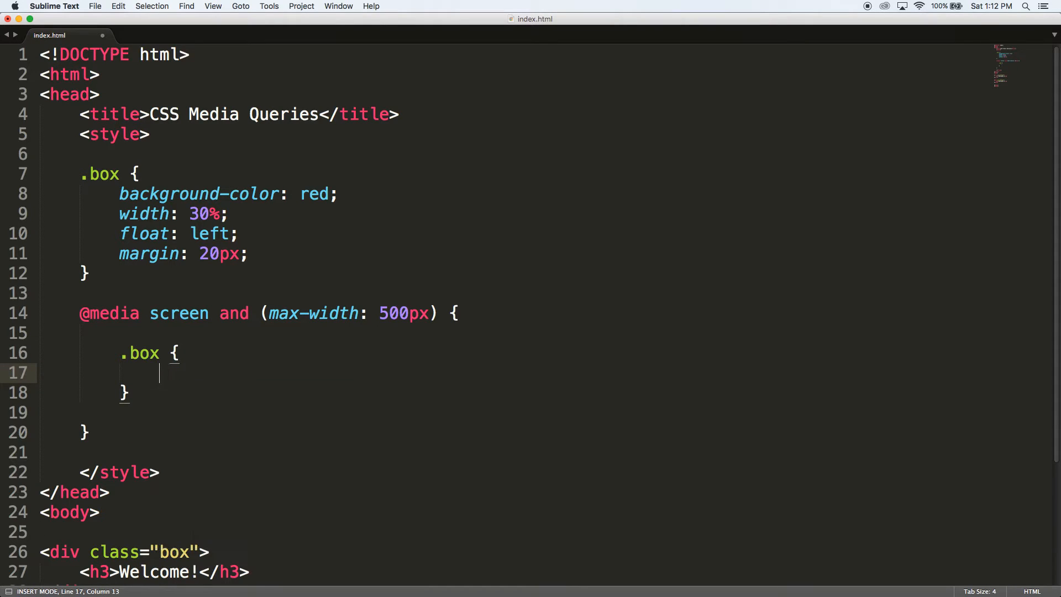
type("background-color: blue;")
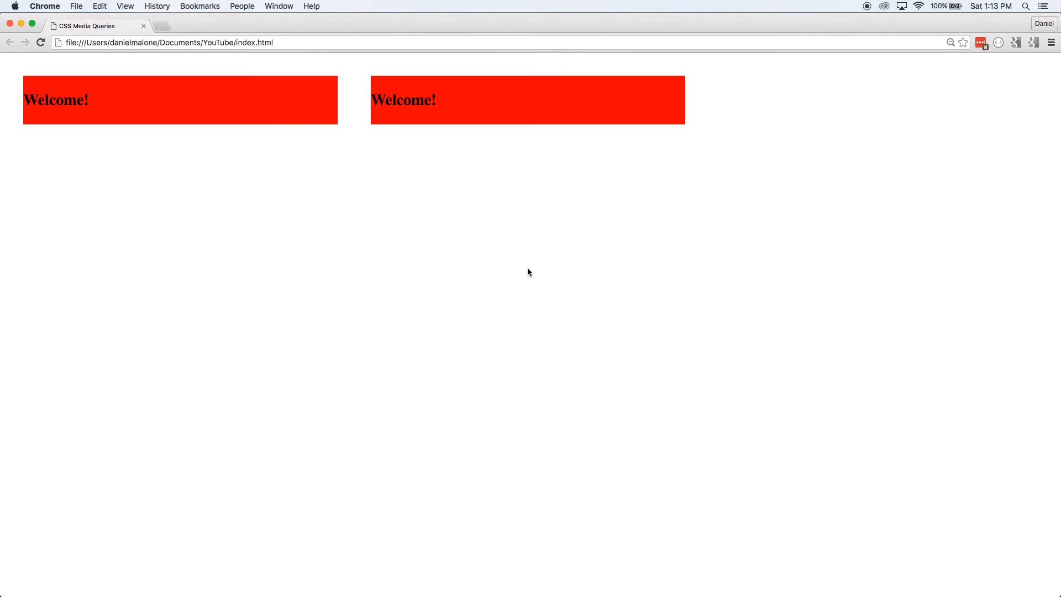
mouse_move(1057, 255)
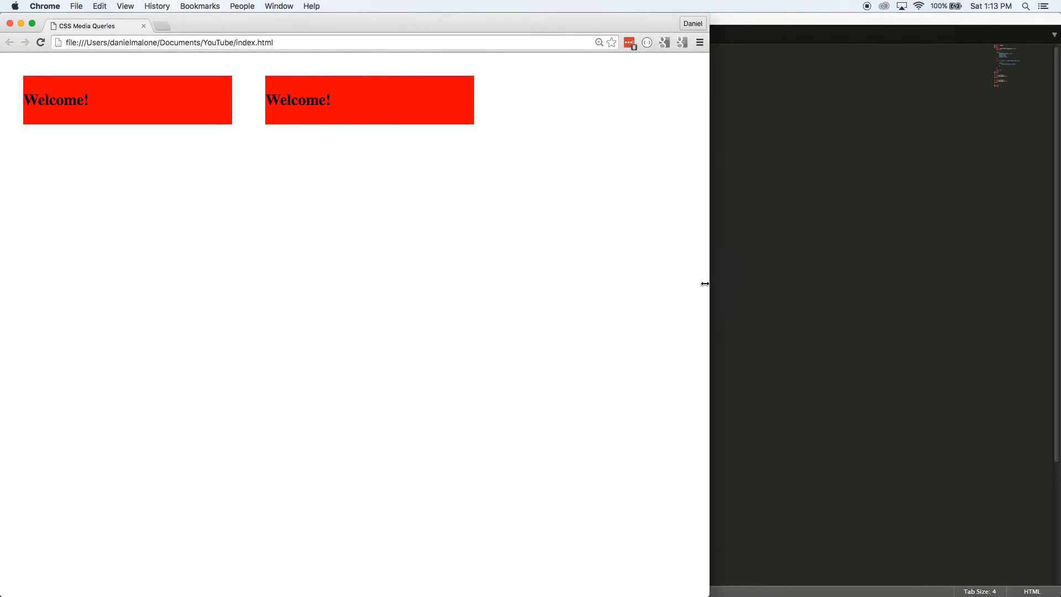
- Narrow the Chrome window under 500px so both Welcome! boxes turn blue
left_click_drag(706, 284, 432, 284)
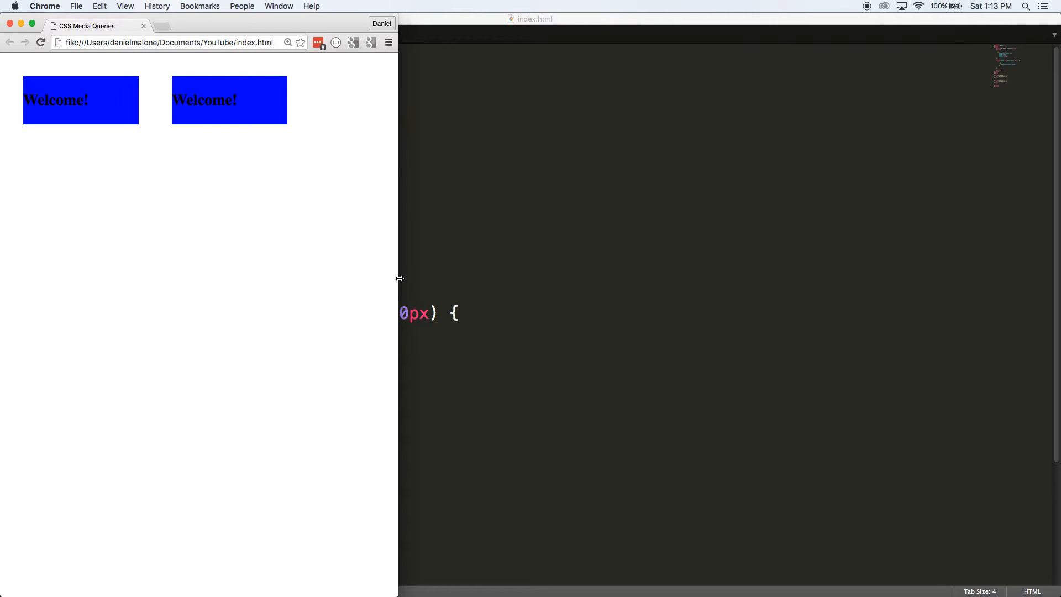
left_click_drag(399, 279, 413, 281)
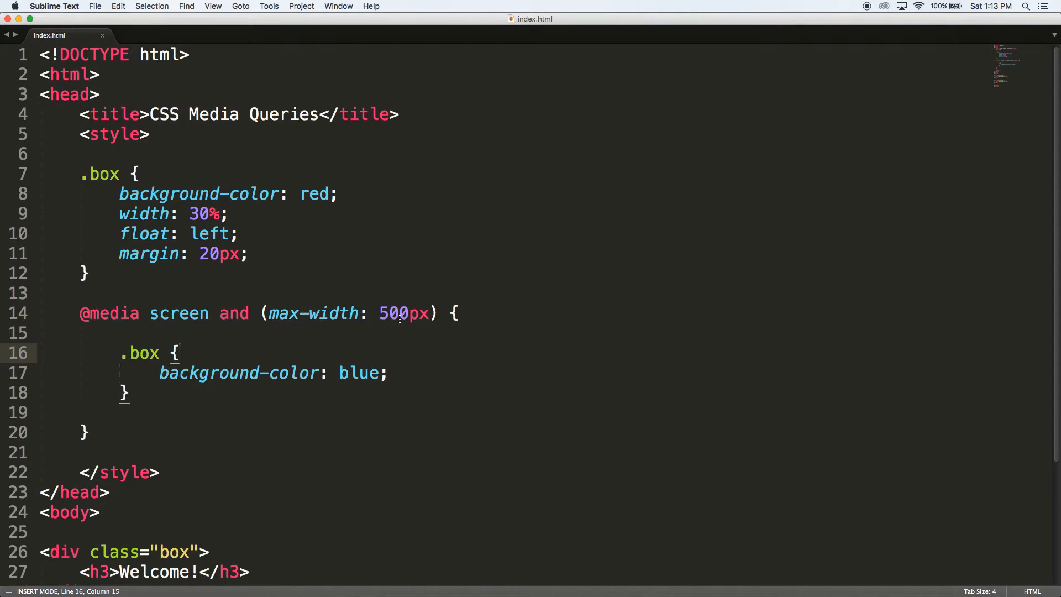
- Add float: inherit; to the .box rule inside the 500px media query
double_click(402, 313)
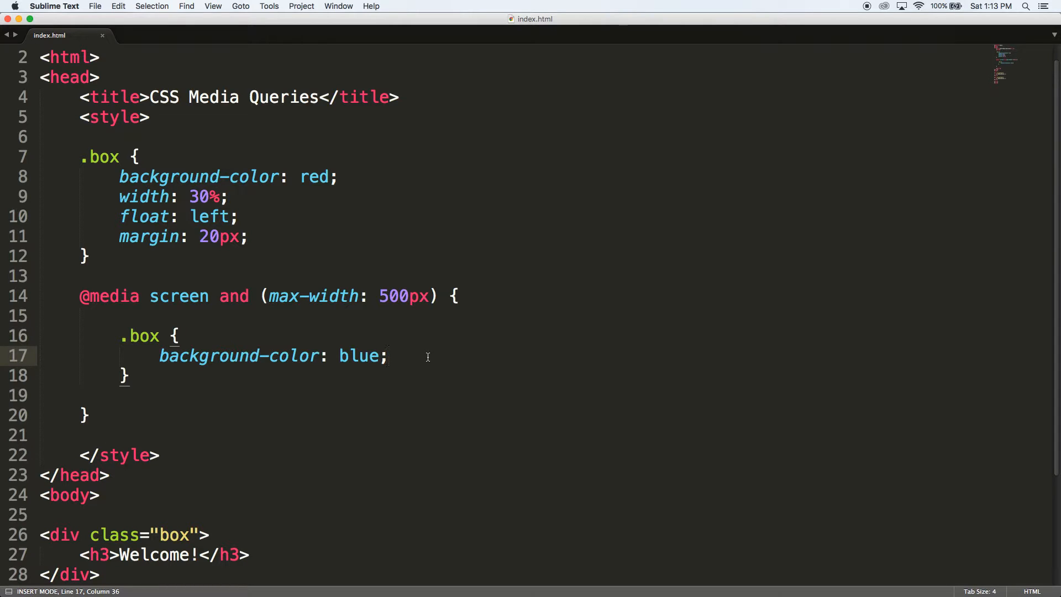
key("enter")
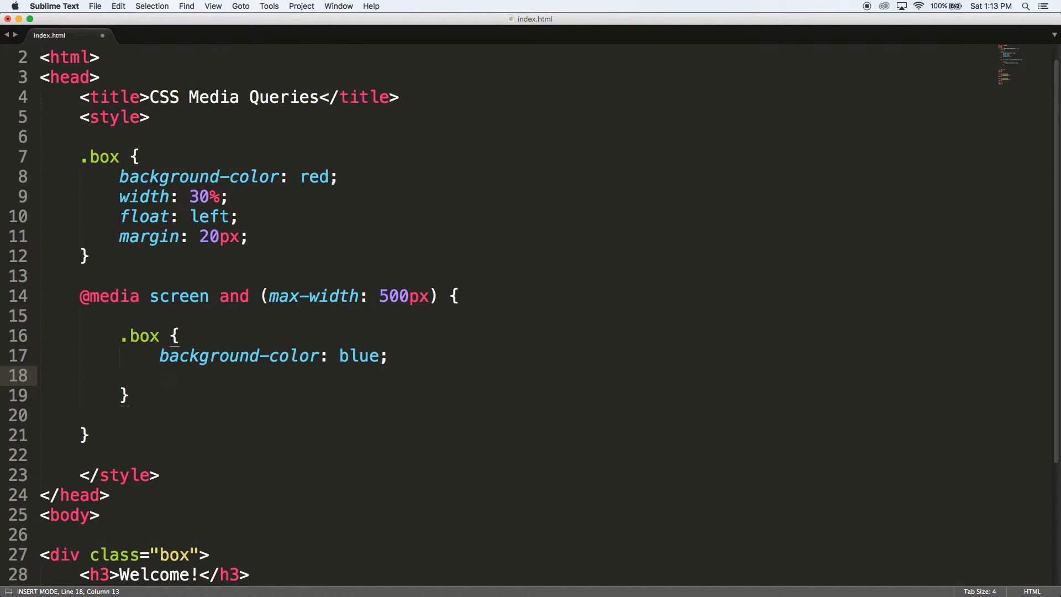
type("f")
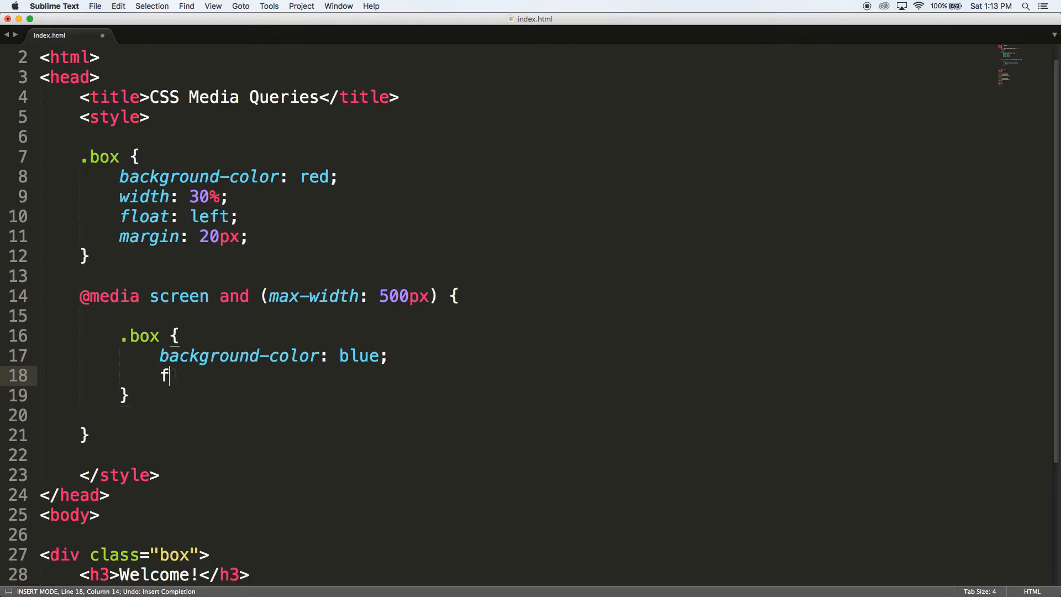
type("loat: inherit;")
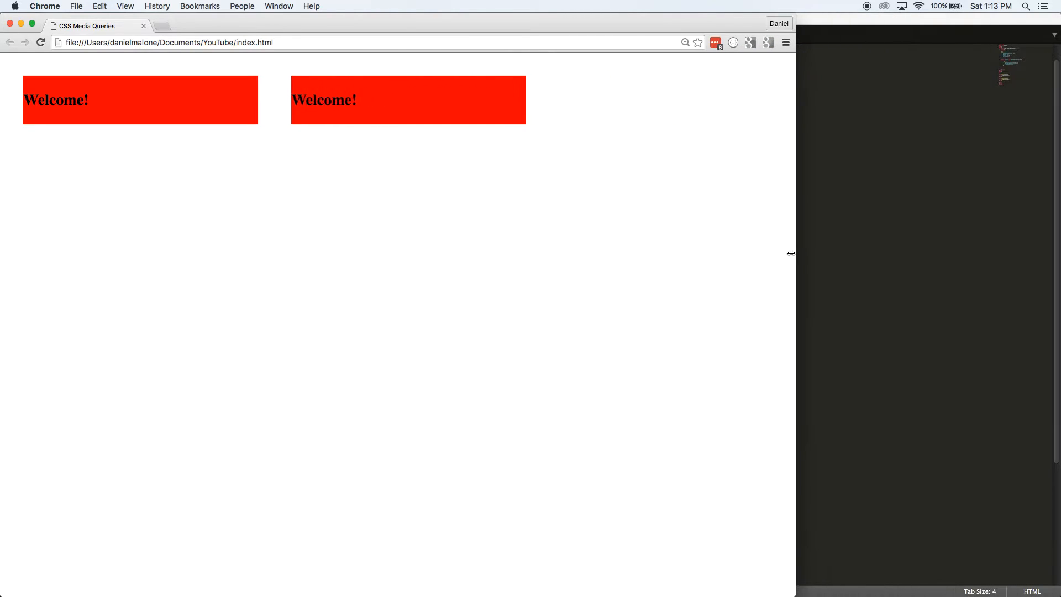
- Resize the Chrome window narrower, wider and narrow again to watch the boxes respond
left_click_drag(791, 255, 568, 280)
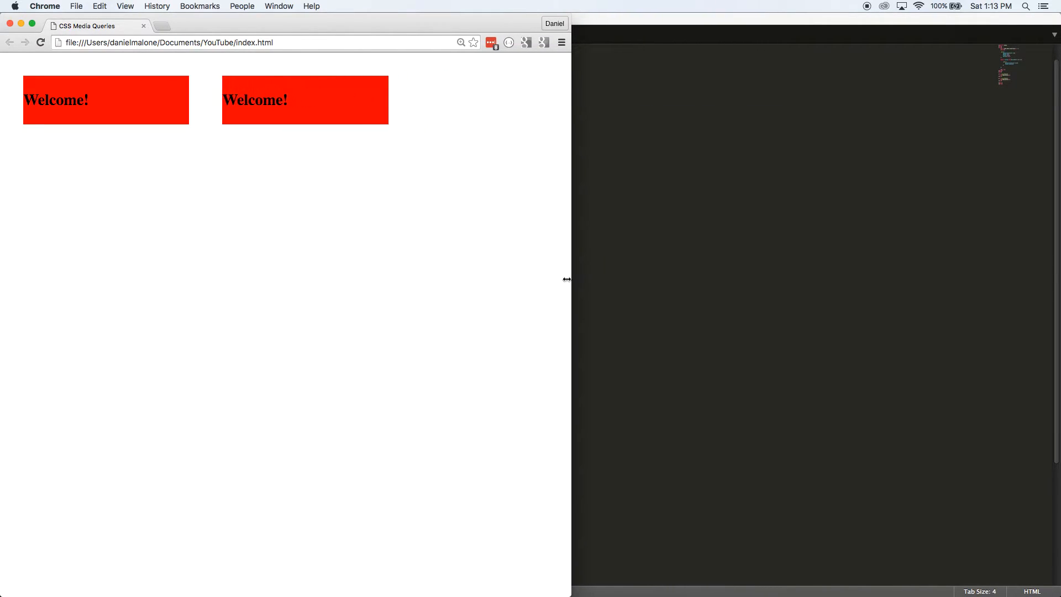
left_click_drag(567, 279, 402, 284)
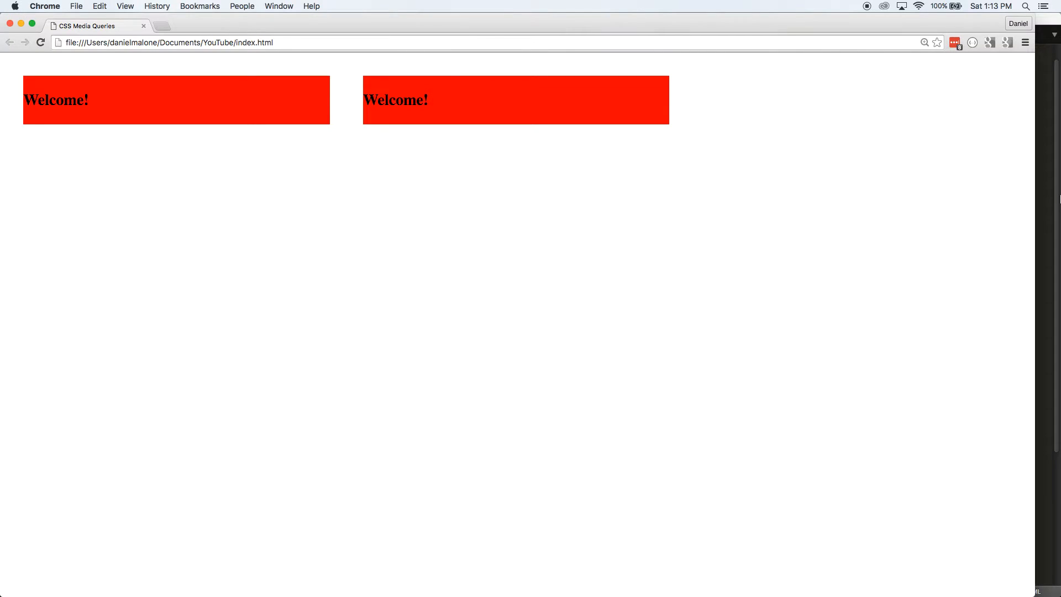
mouse_move(1035, 206)
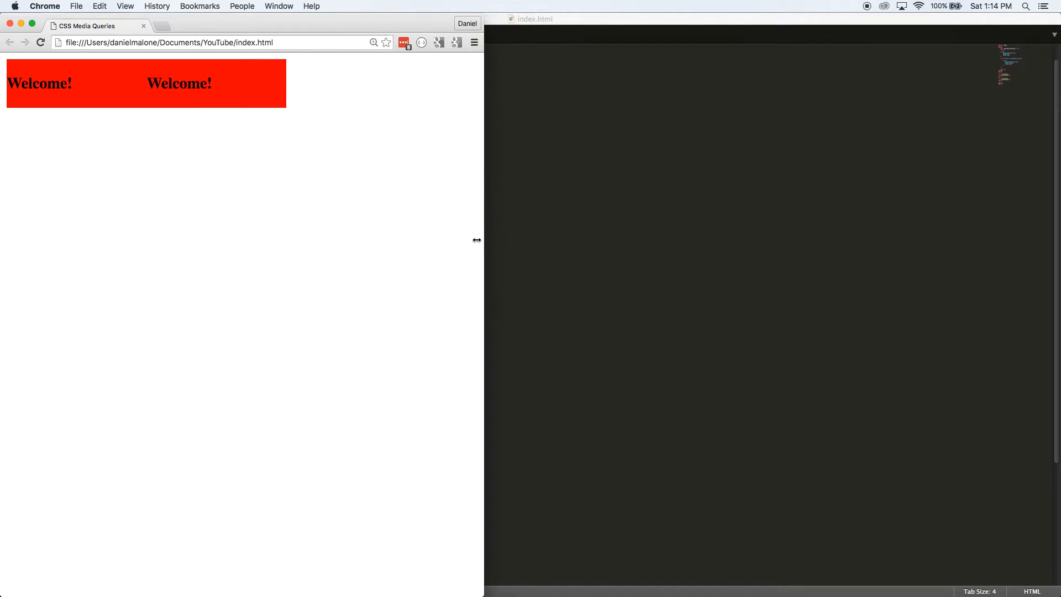
left_click_drag(478, 240, 382, 247)
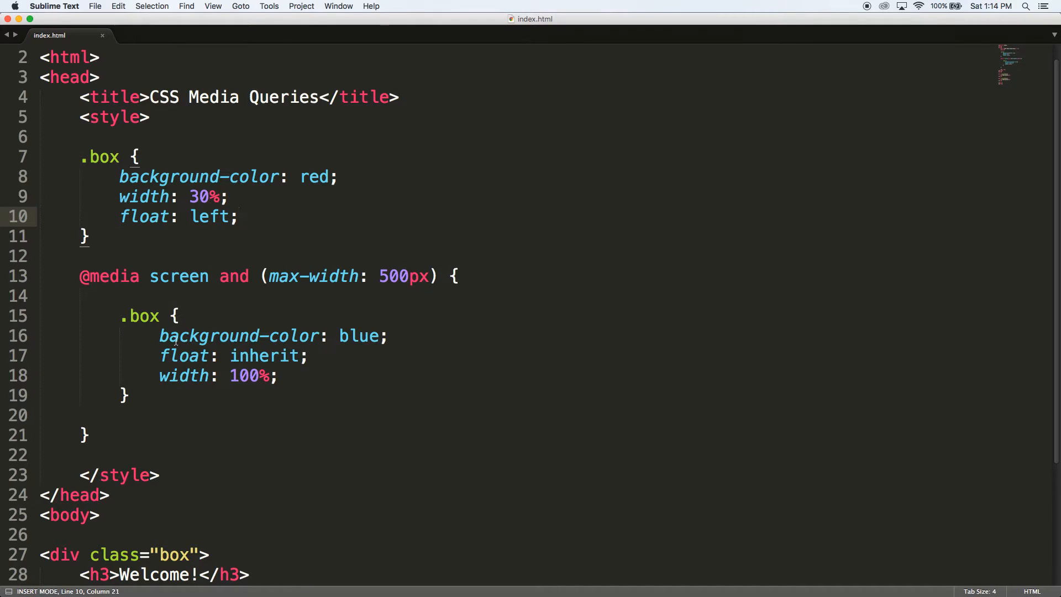
- Select the old page code and replace it with a fresh empty HTML skeleton
left_click_drag(122, 317, 129, 396)
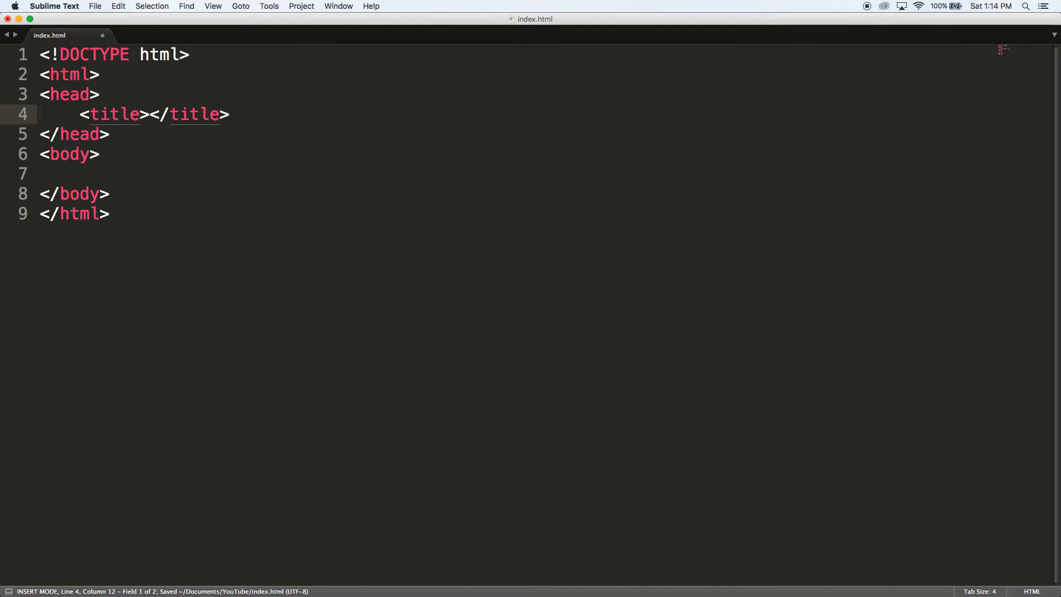
- Title the page CSS Media Queries and add a style block making the body red
type("CSs Media Queries")
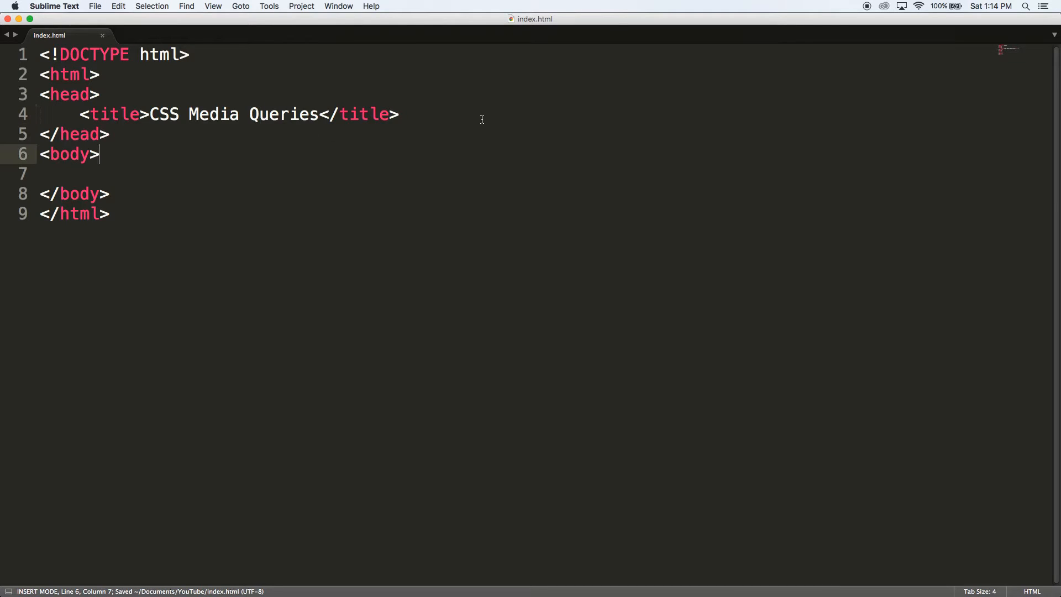
type("<style>")
type("background-color: red;")
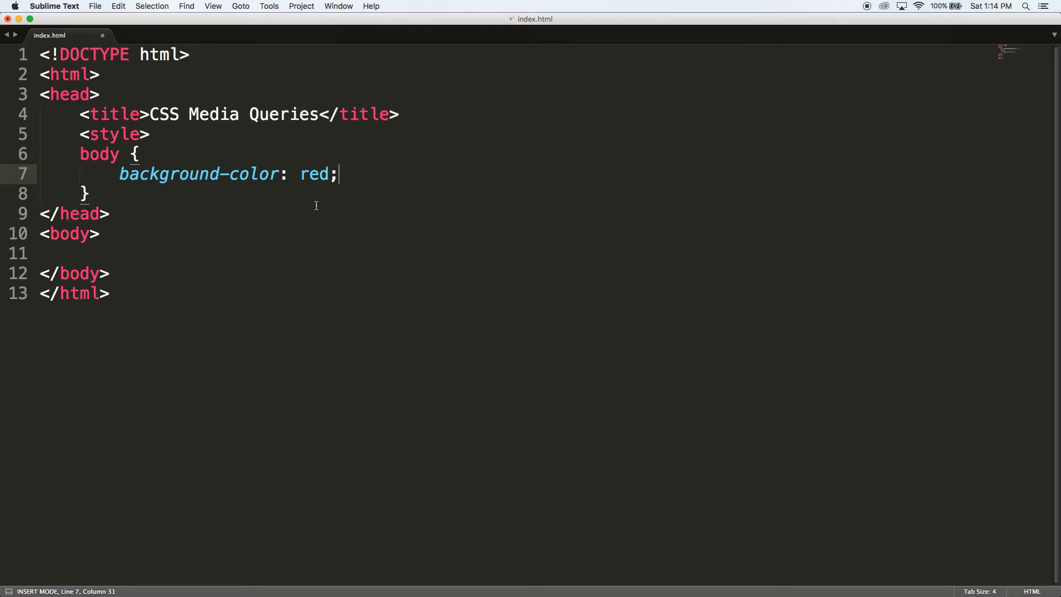
type("</style>")
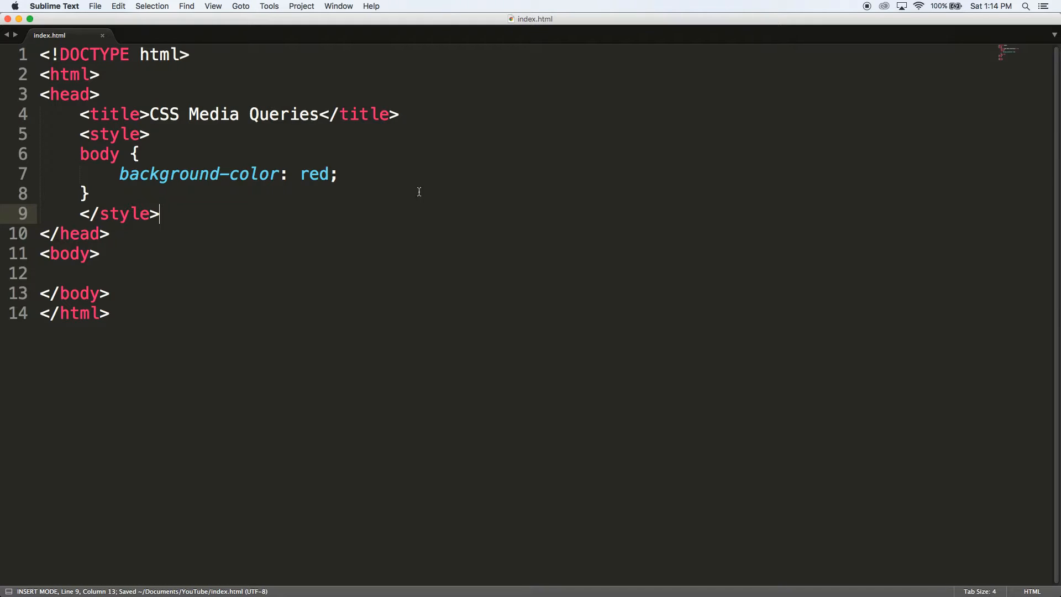
left_click(88, 194)
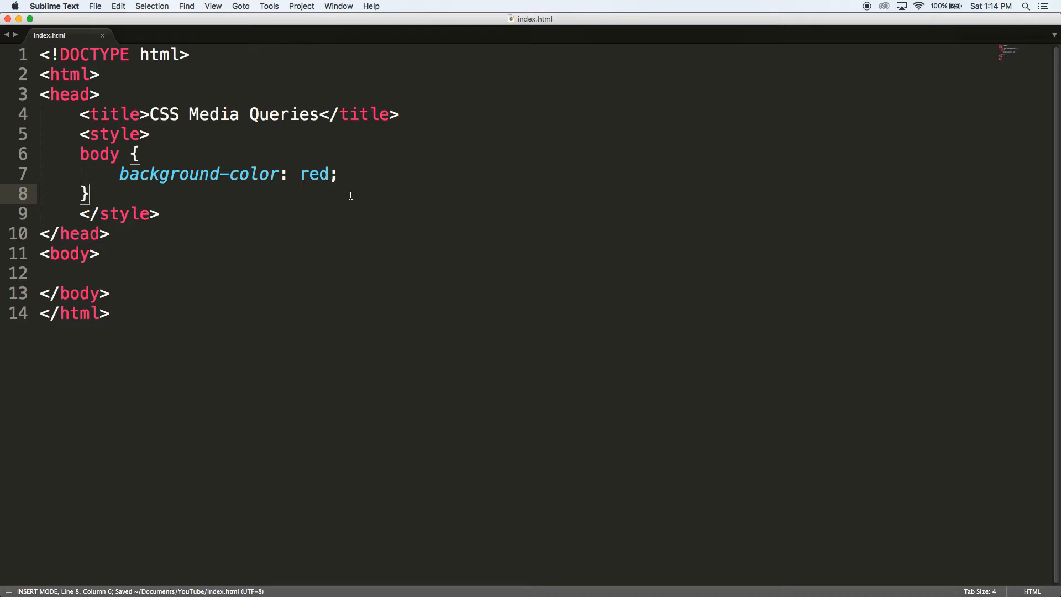
type("@")
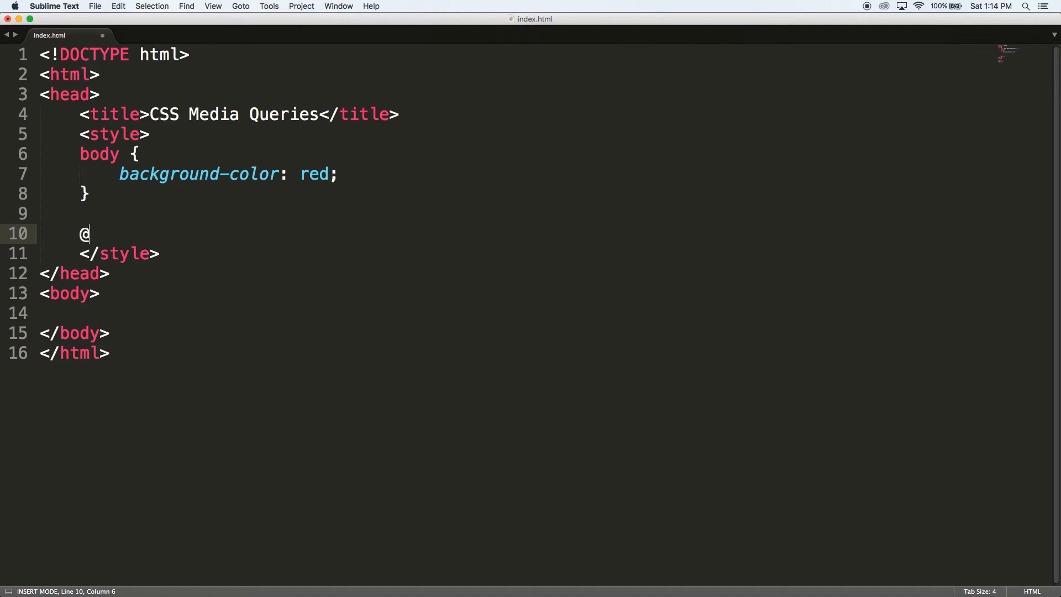
type("media screen an")
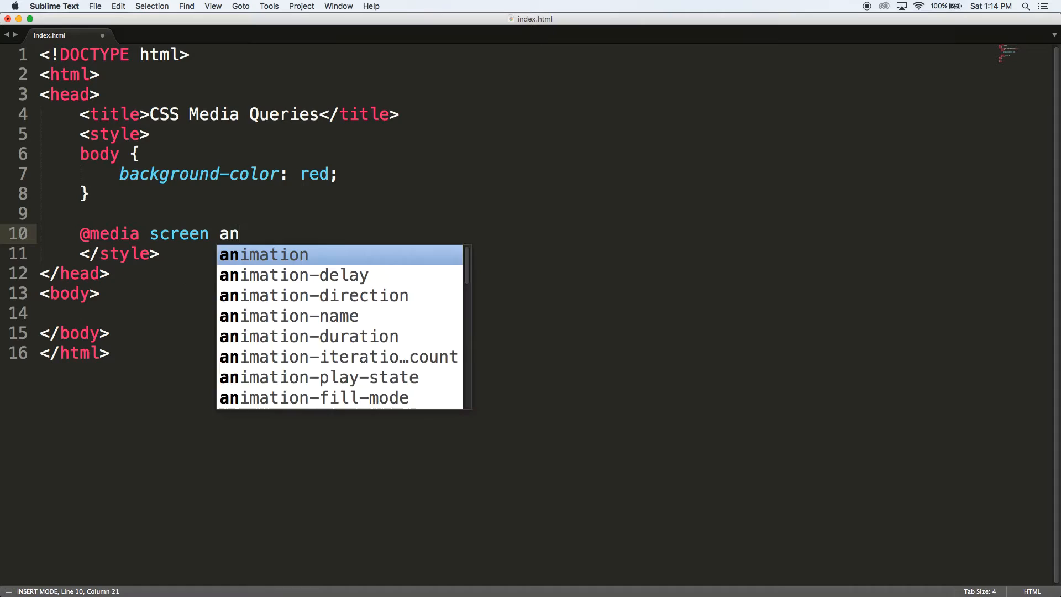
type("d (max-width: )")
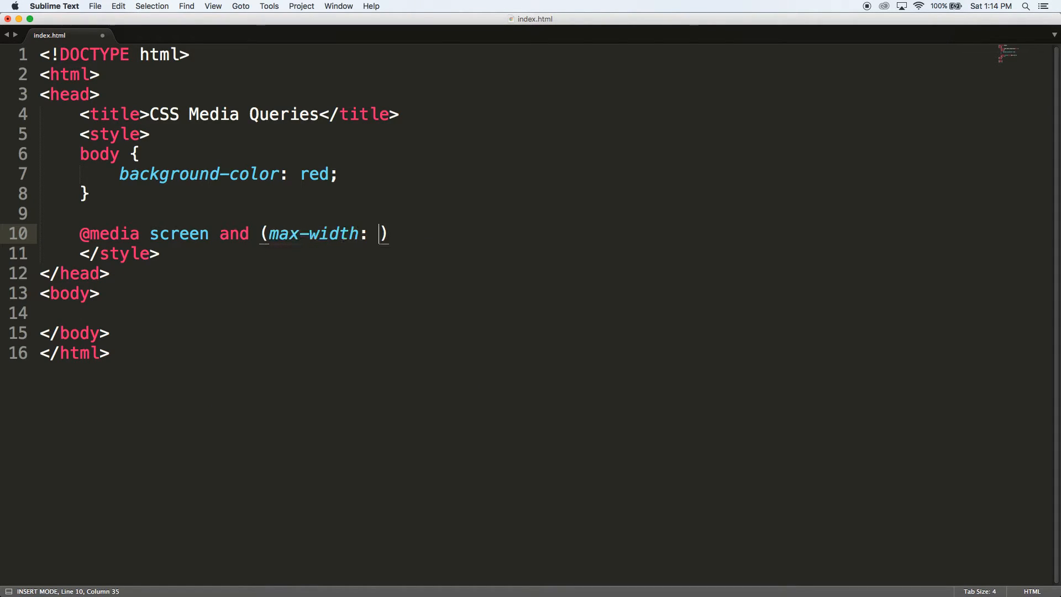
type("1000")
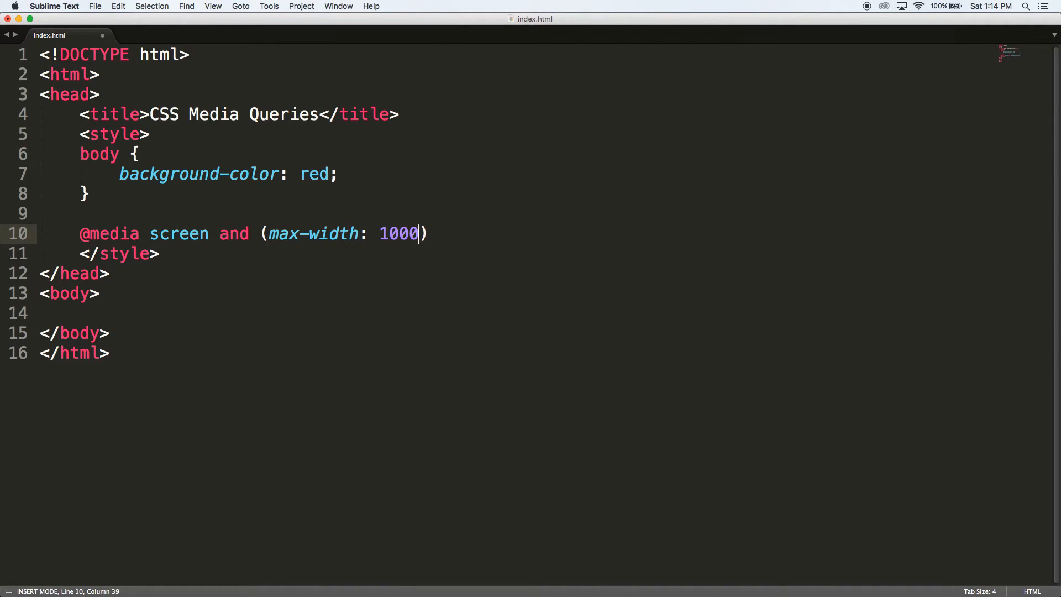
type("px) {")
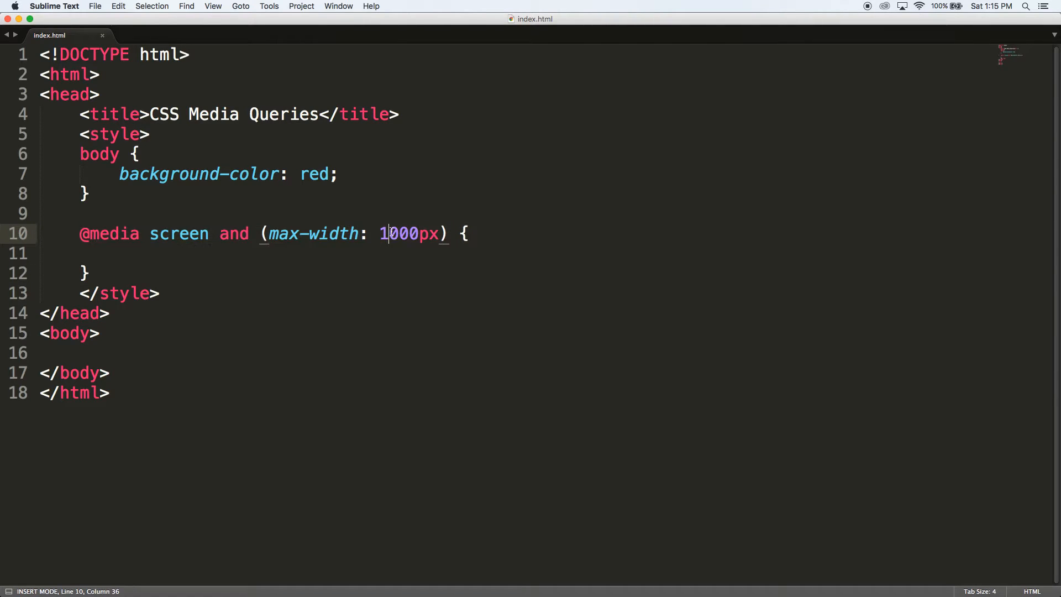
key("Return")
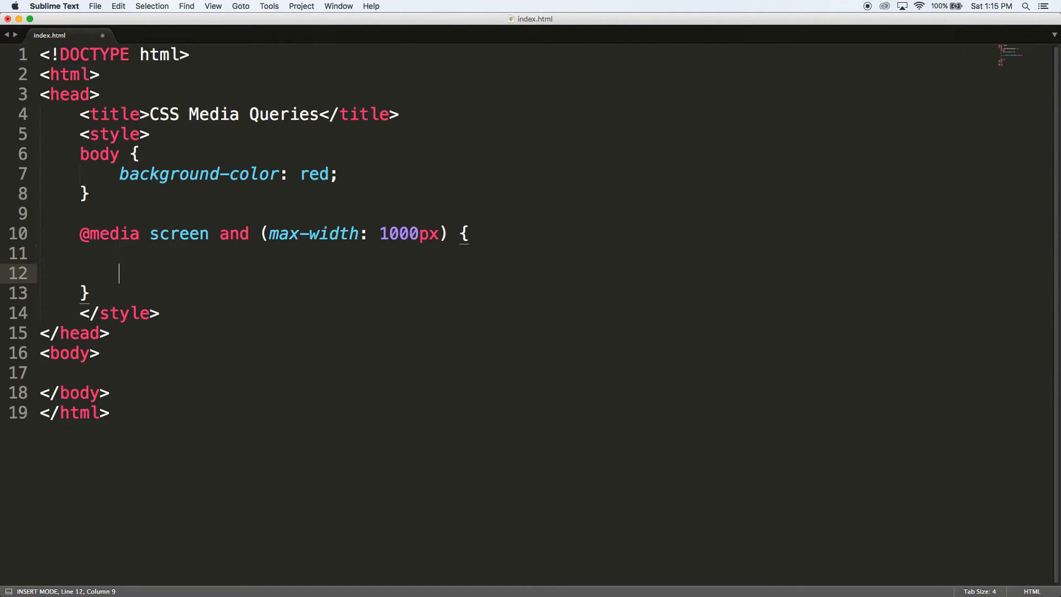
type("body {")
type("background-color:")
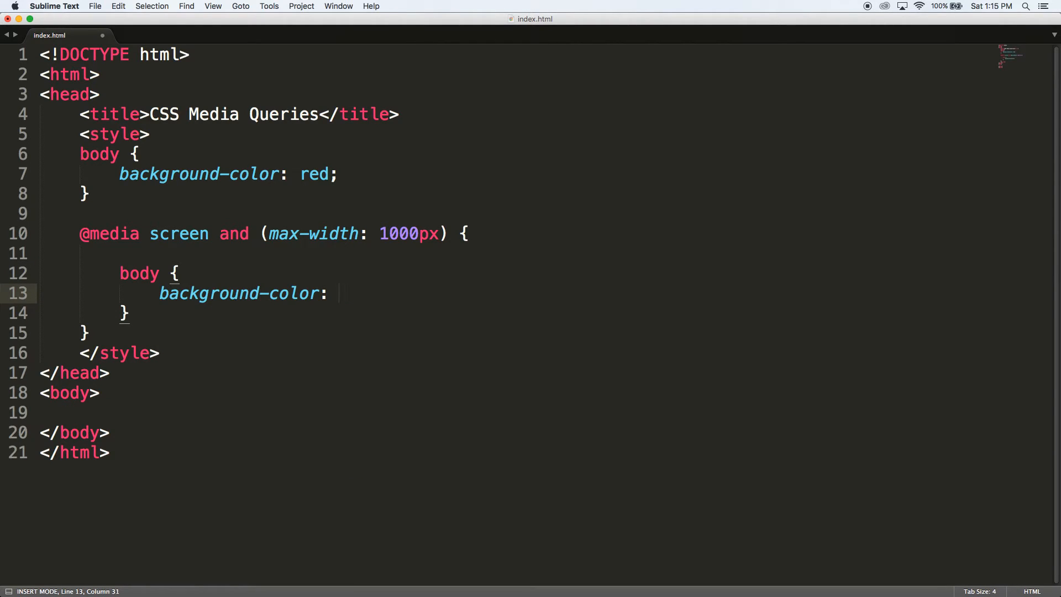
type("blue;")
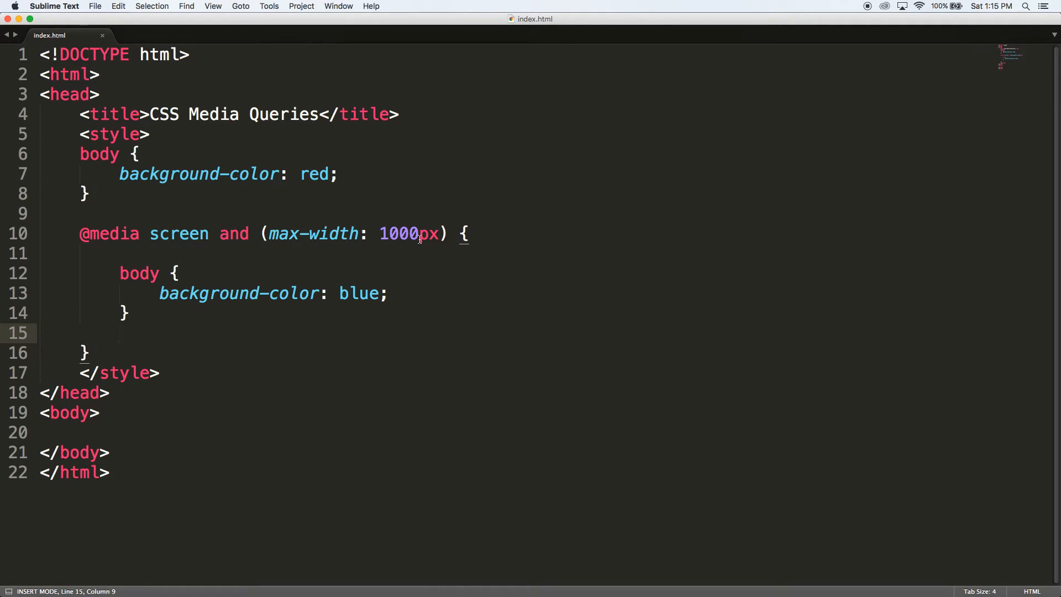
double_click(407, 234)
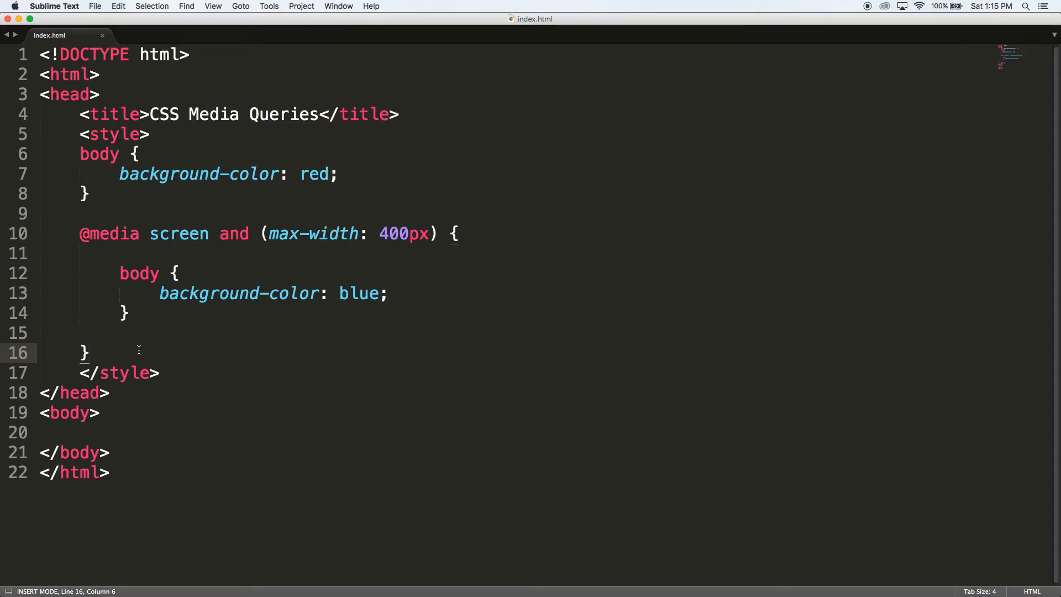
type("@media screen and (")
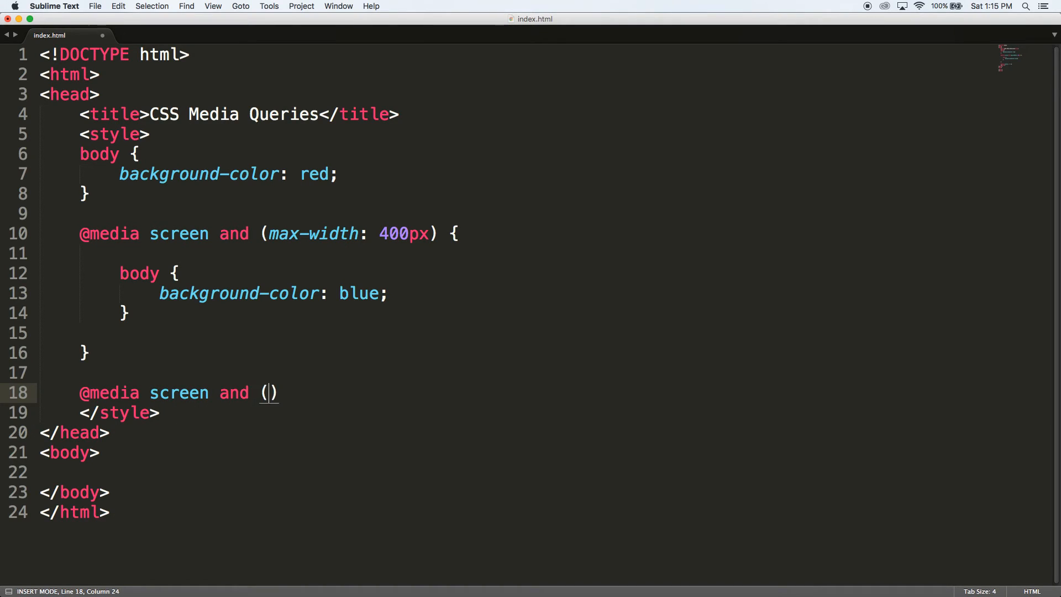
- Complete the second media query at max-width 200px with a yellow body background
type("max-width:")
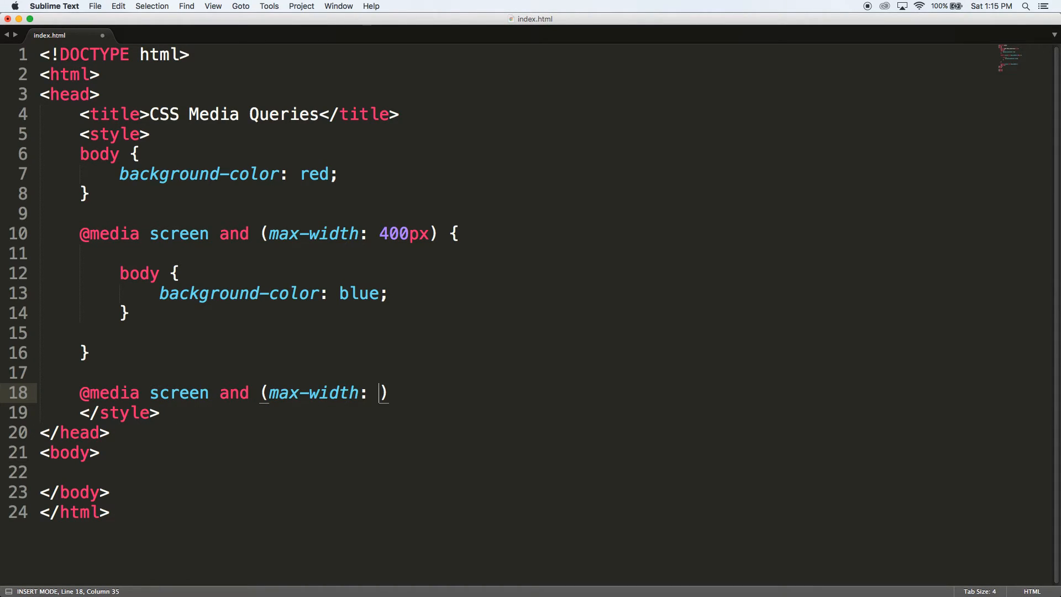
type("200px) {")
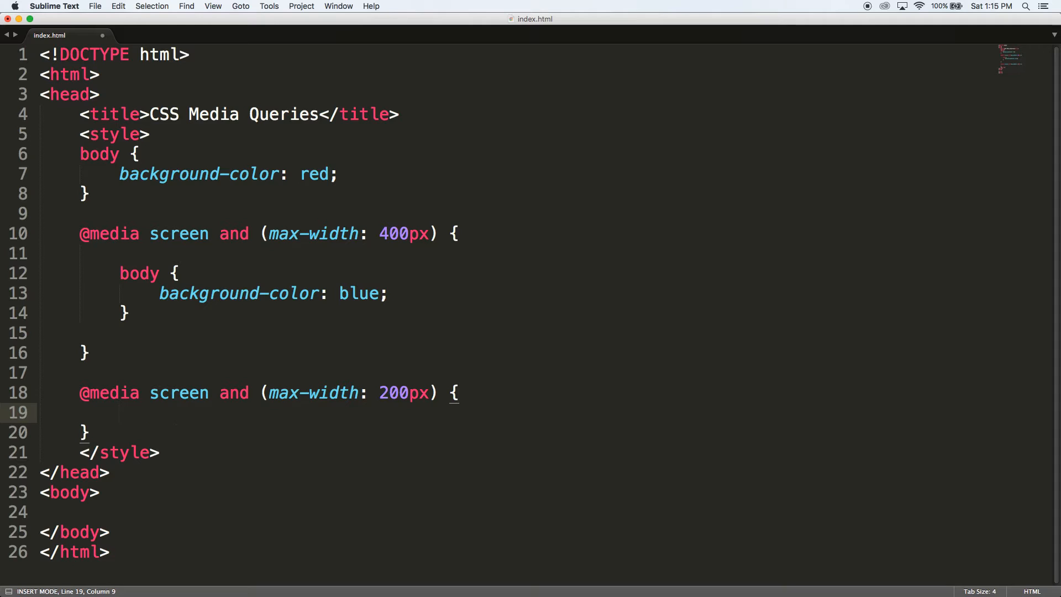
type("body {")
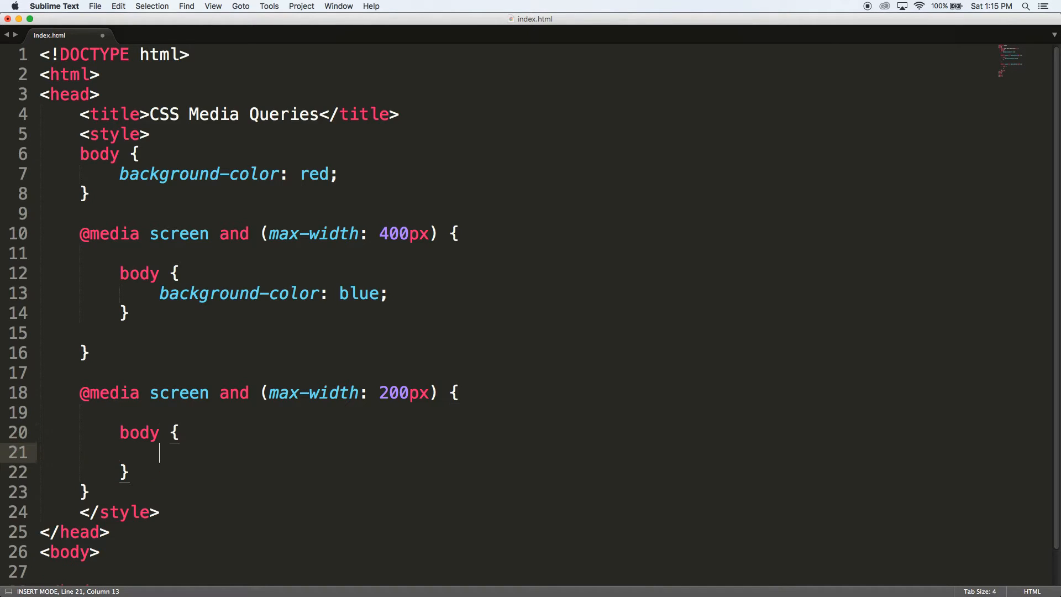
type("background-color: yellow;")
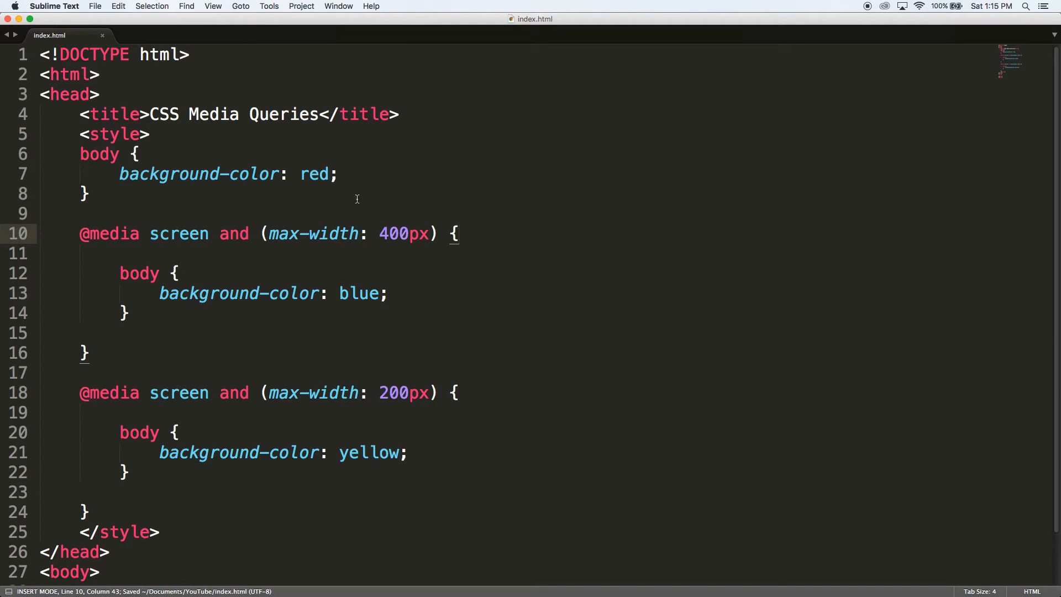
- Edit the breakpoints so the body is blue below 800px and yellow below 400px
left_click_drag(79, 153, 89, 194)
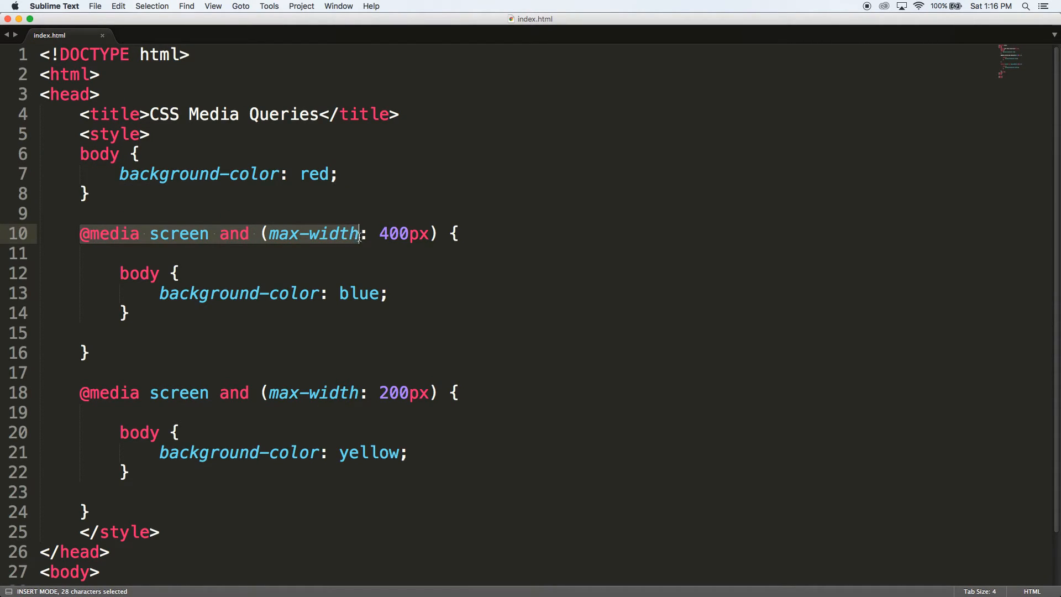
left_click_drag(363, 233, 430, 234)
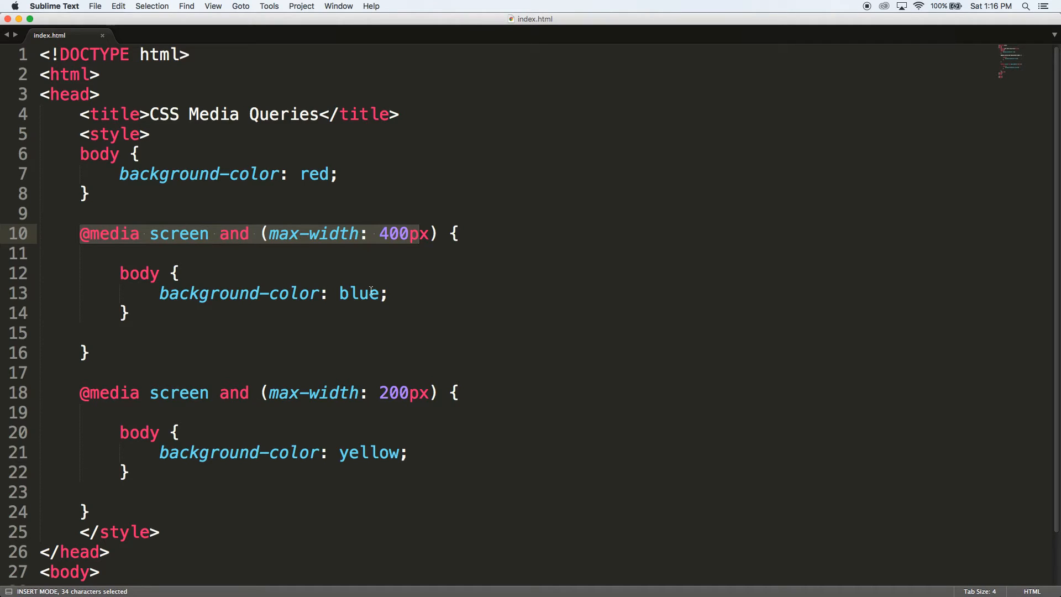
double_click(99, 394)
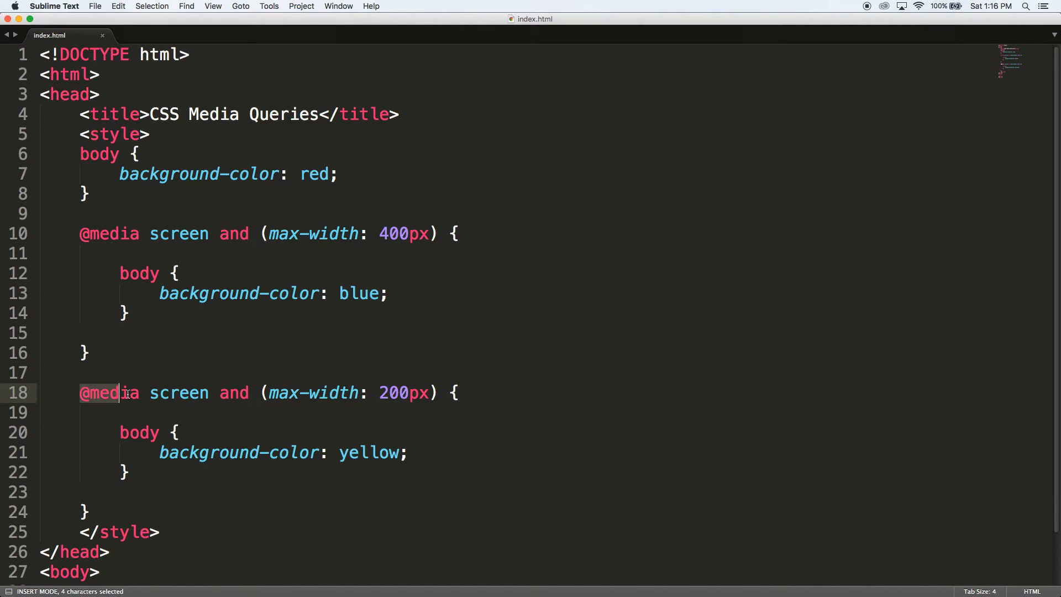
left_click(382, 393)
type("4")
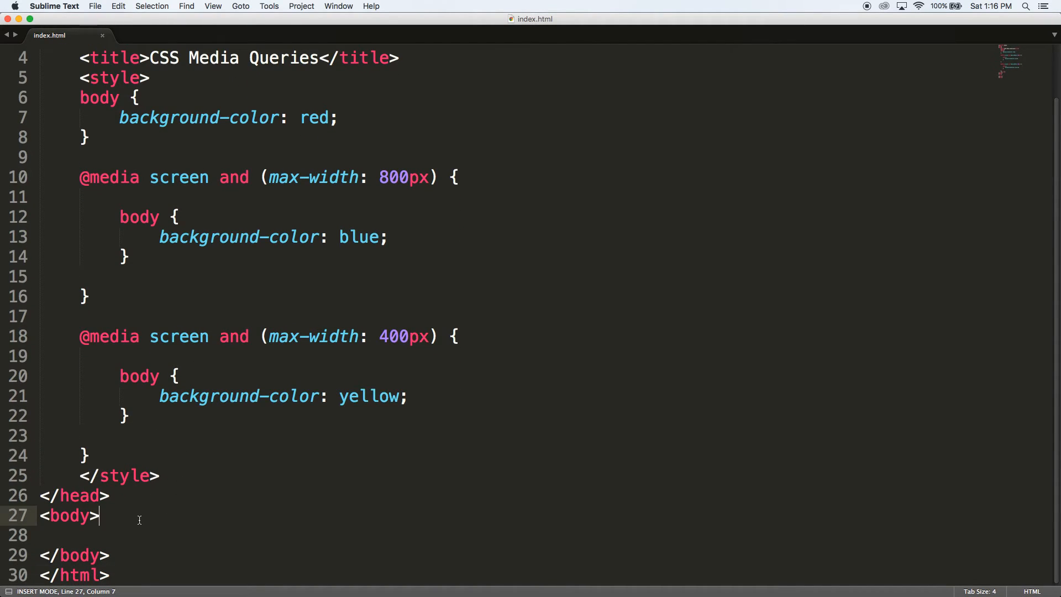
- Add a div.box with text and paste it to make three box divs in the body
type("div.box")
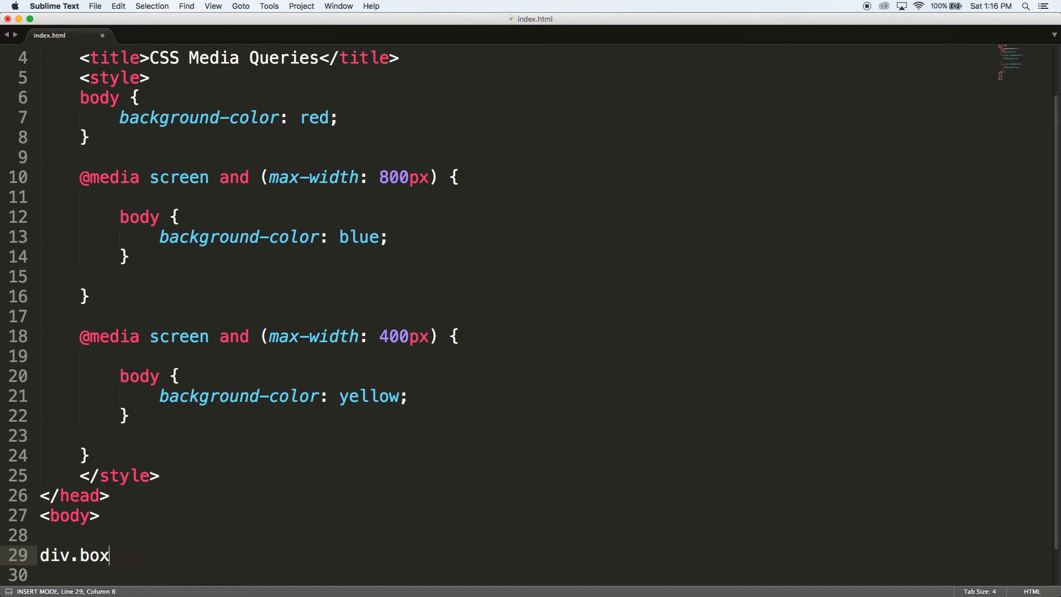
key("Tab")
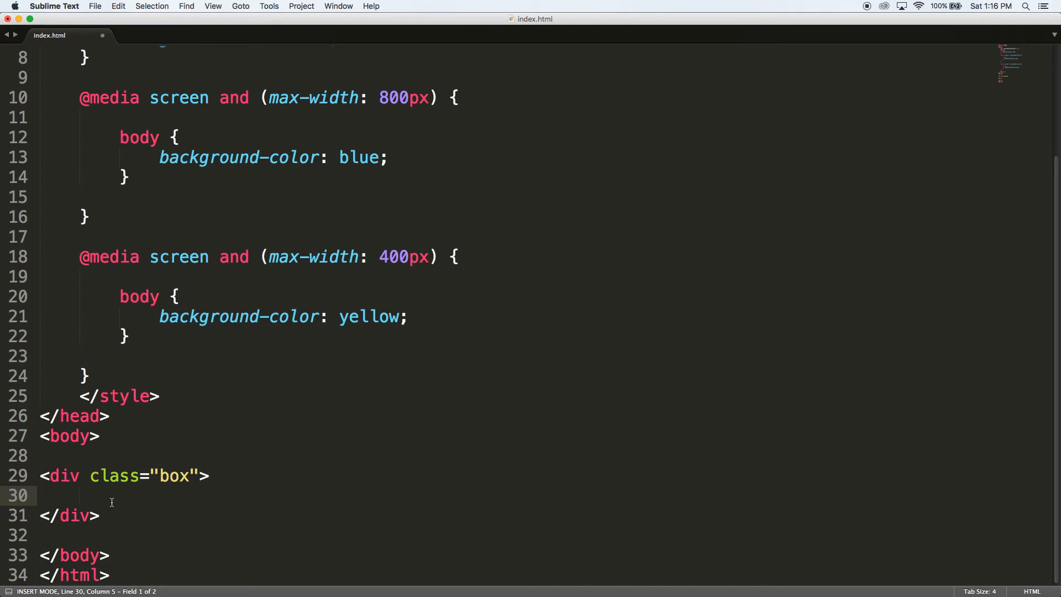
type("i")
type("asdf asdf")
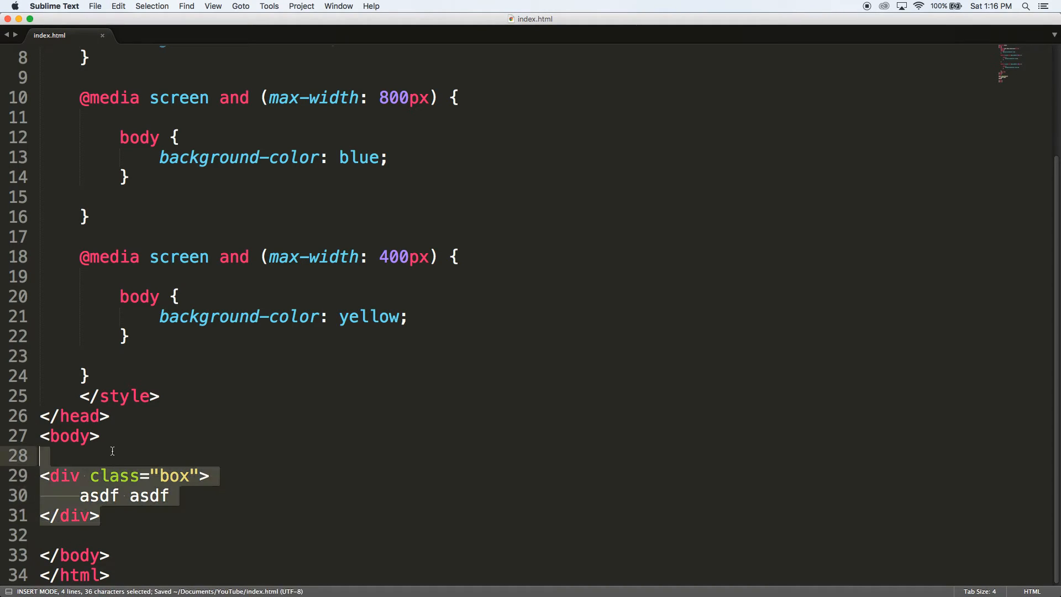
key("cmd+v")
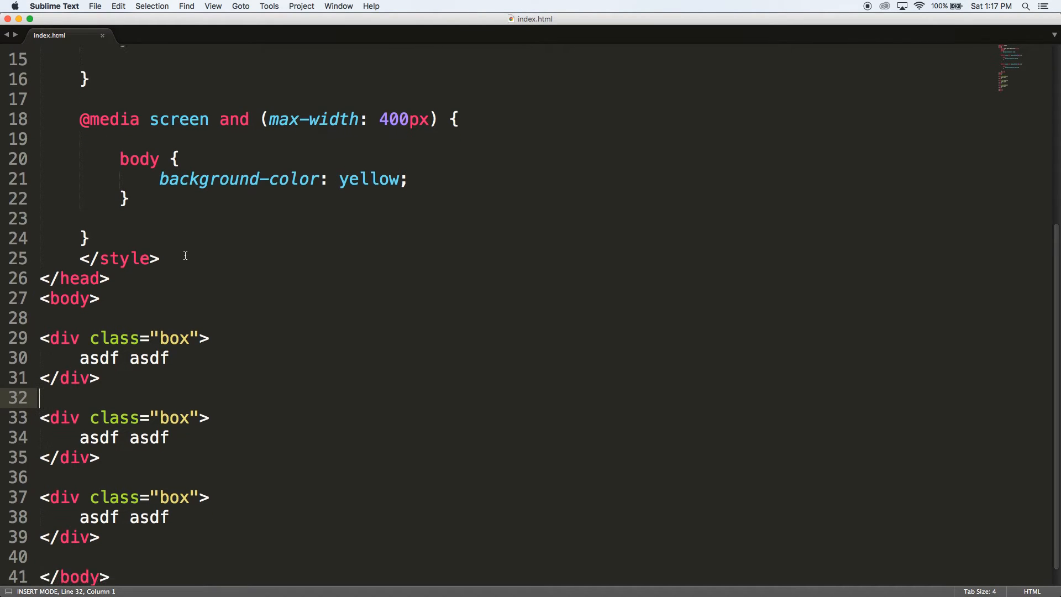
- Style .box with float: left and width 300px so the boxes sit side by side
scroll("up", 3)
type("float:")
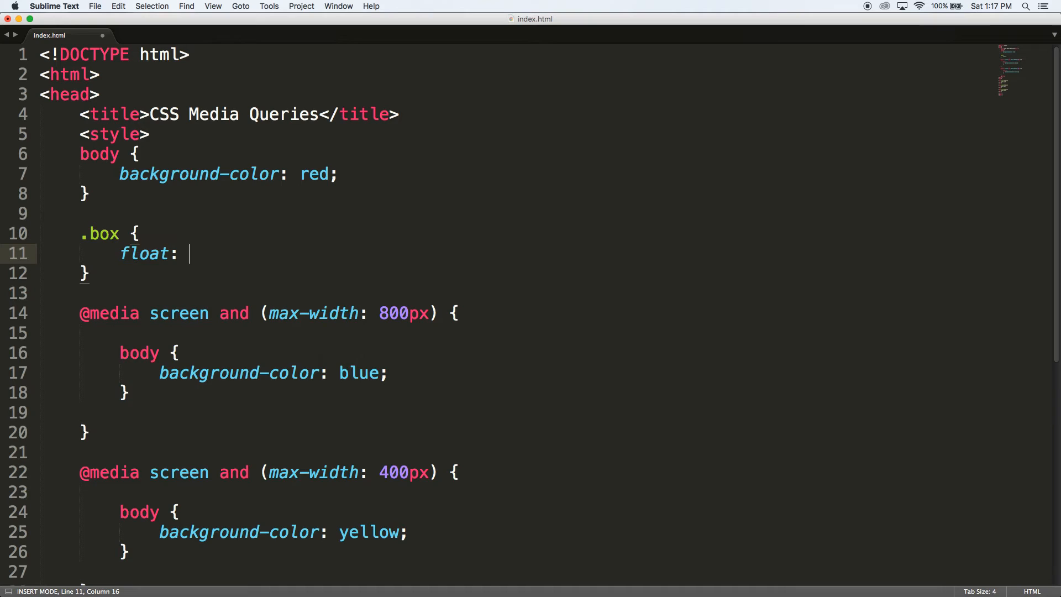
type("left;")
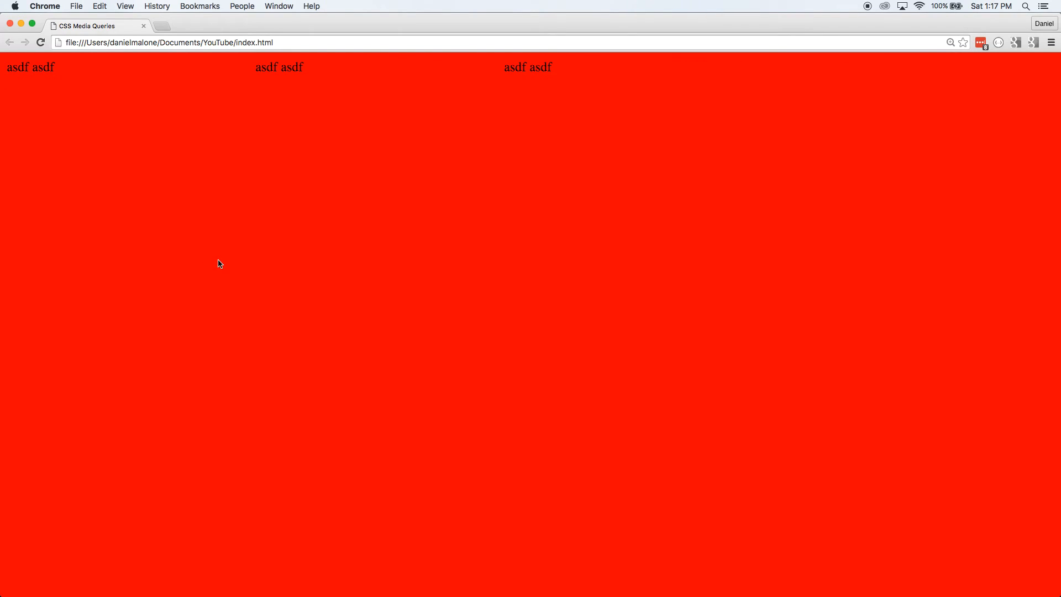
mouse_move(336, 183)
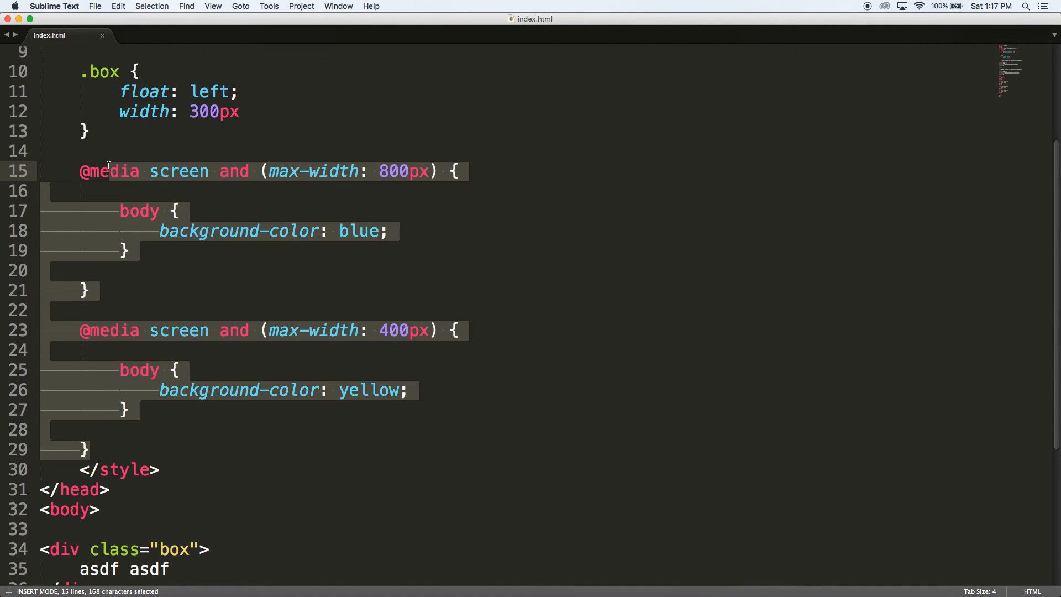
key("delete")
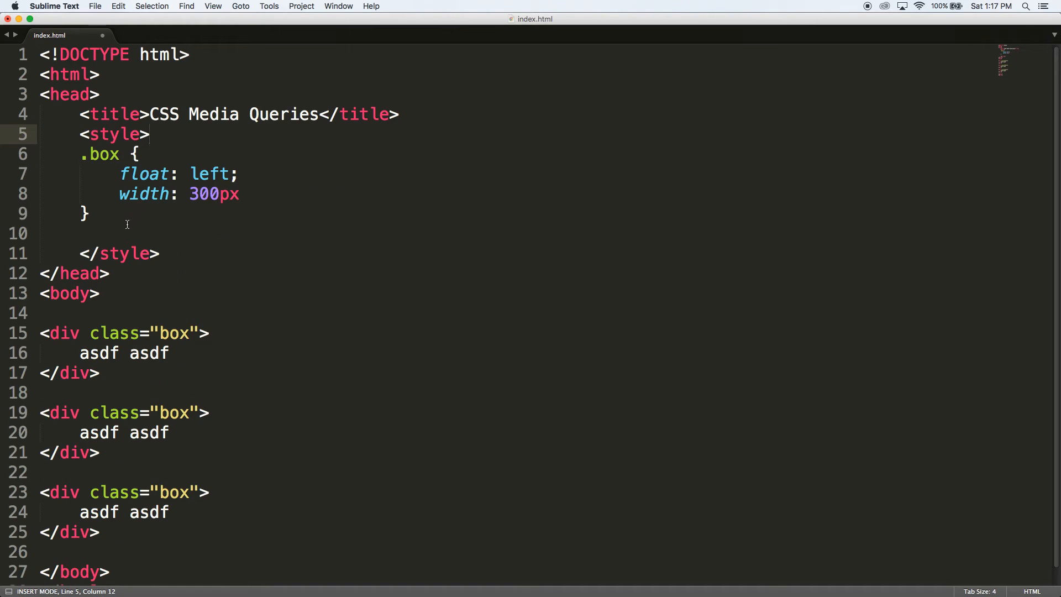
key("cmd+s")
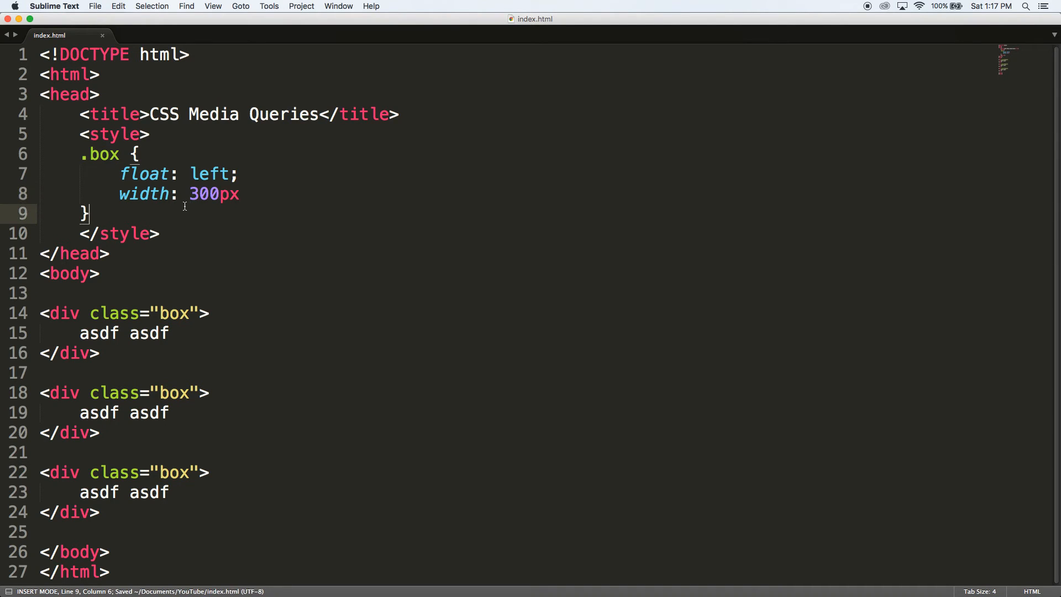
type("@sc")
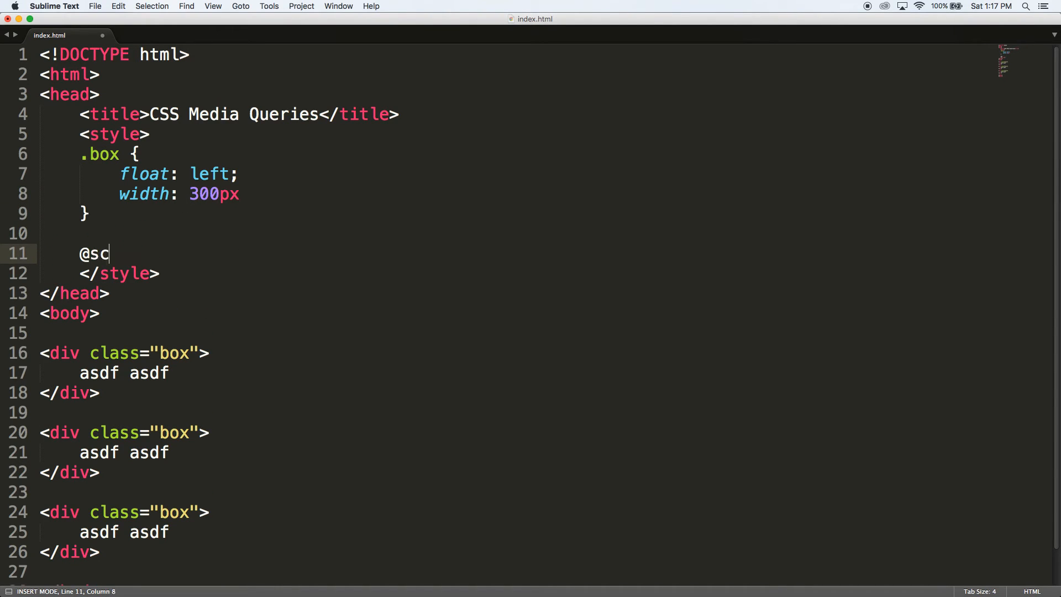
type("media screen")
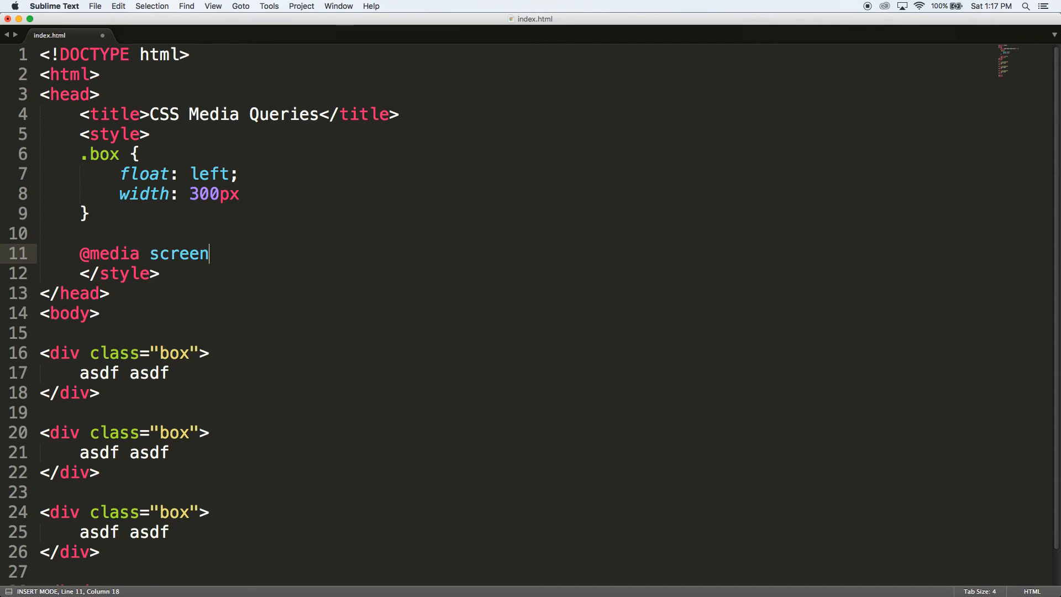
type("and (max-width: )")
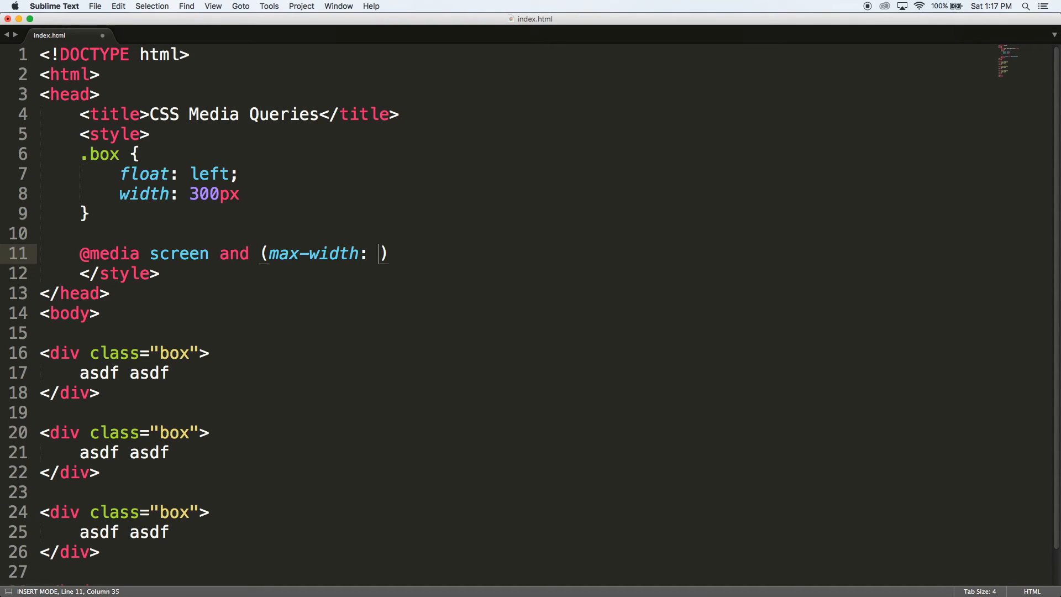
type("500px) {")
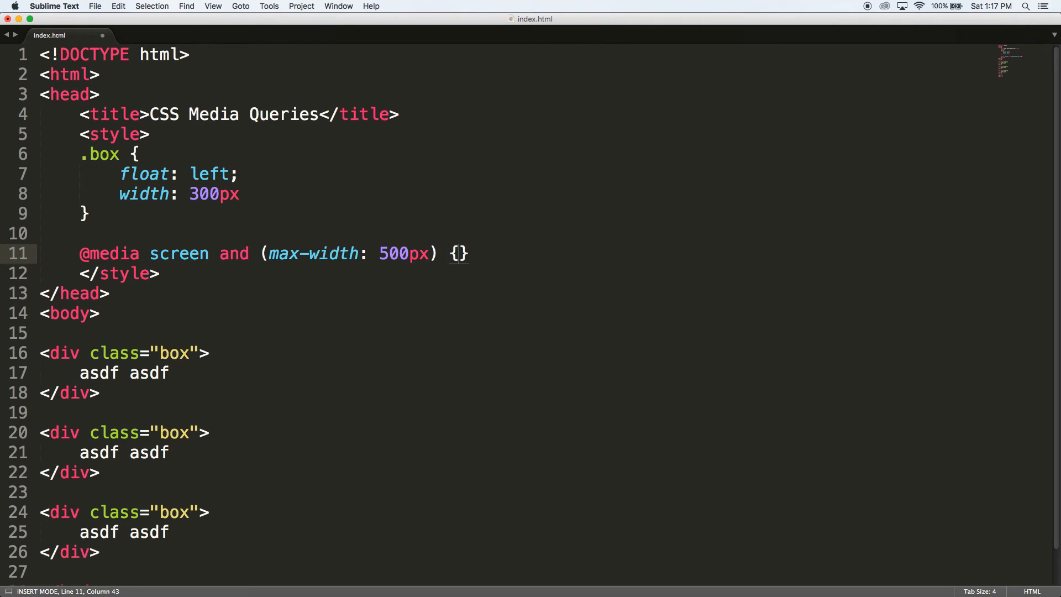
type(".bo")
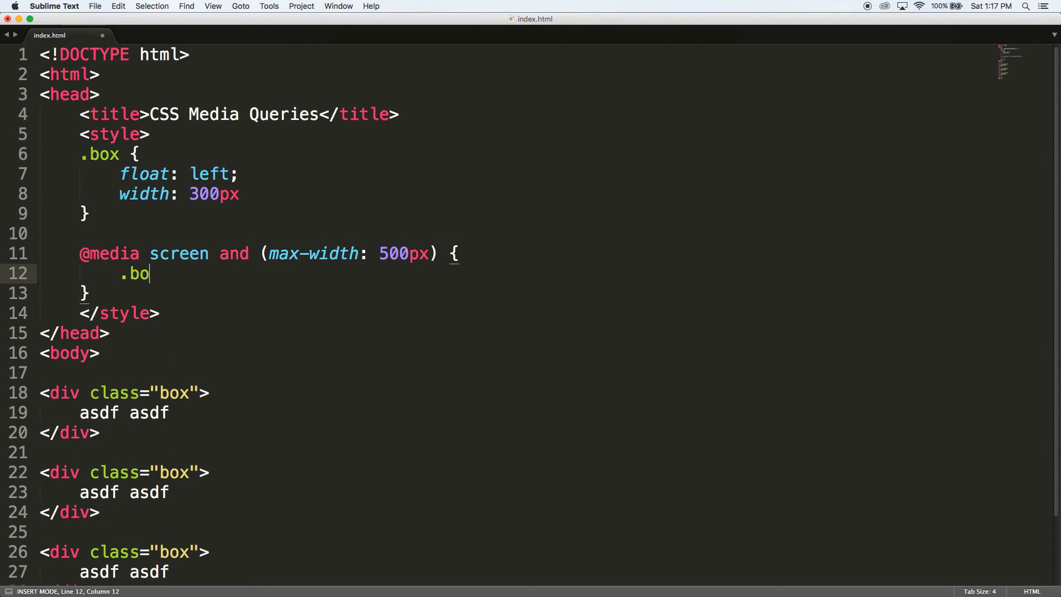
type("x {")
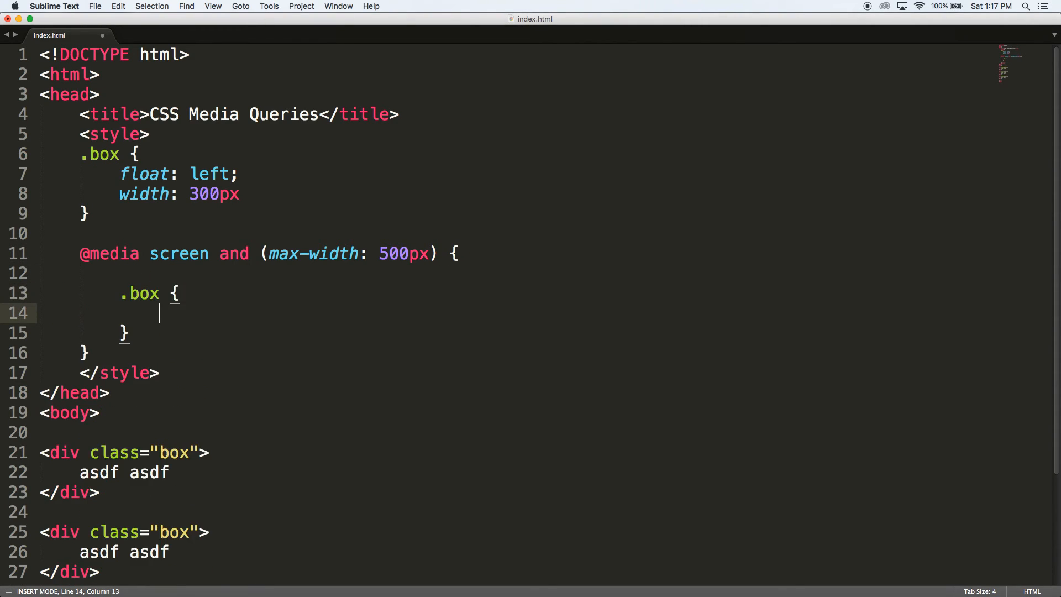
type("width:")
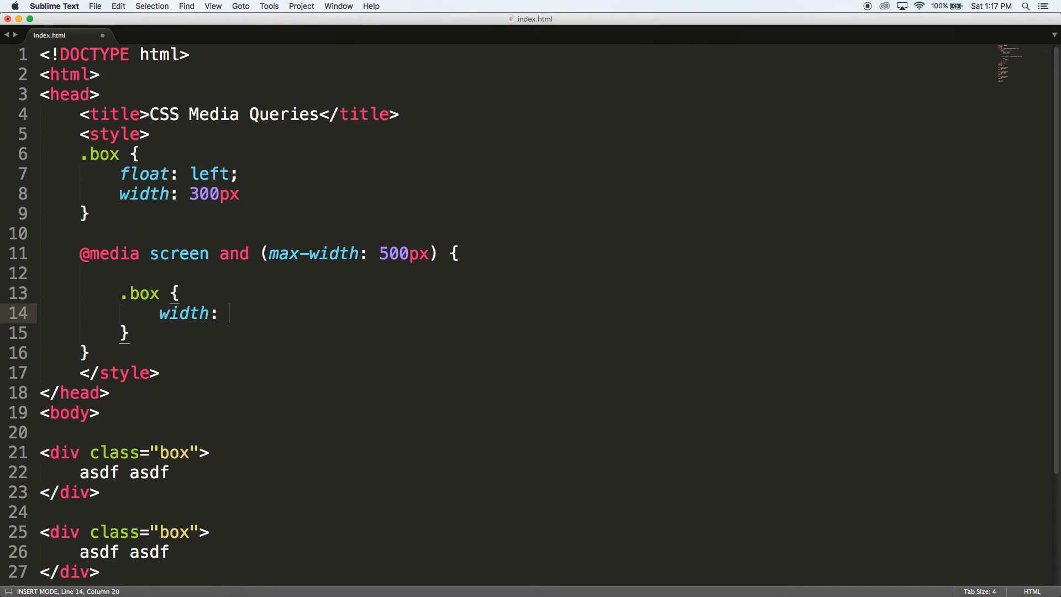
type("500")
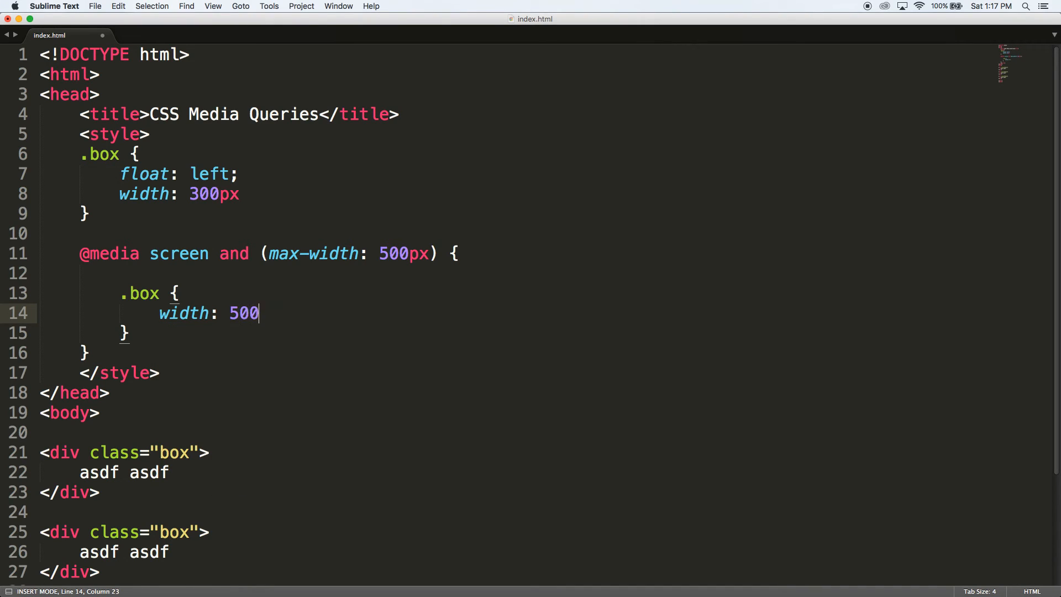
type("px;")
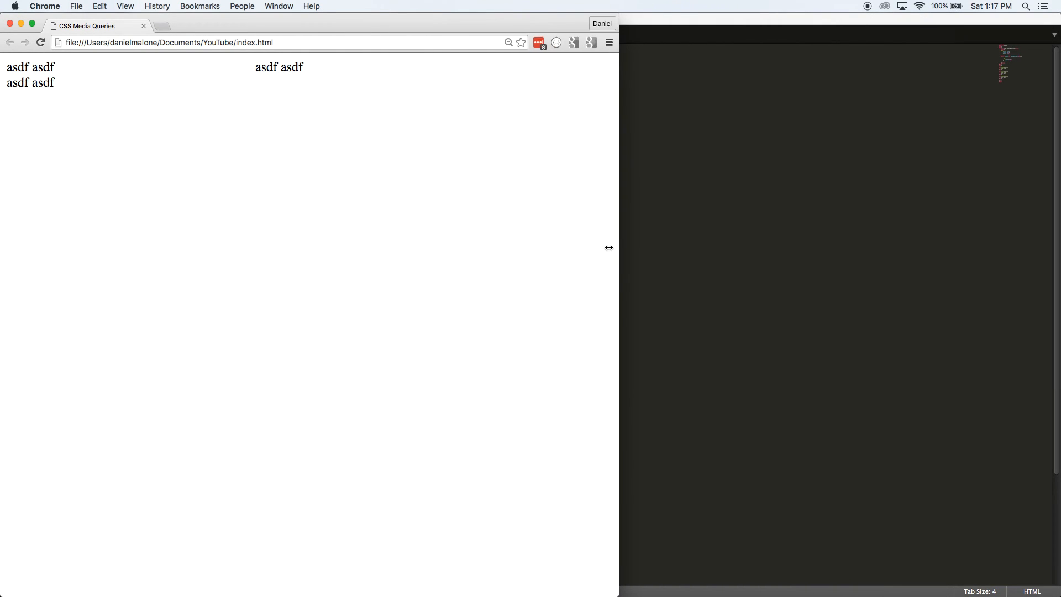
key("cmd+tab")
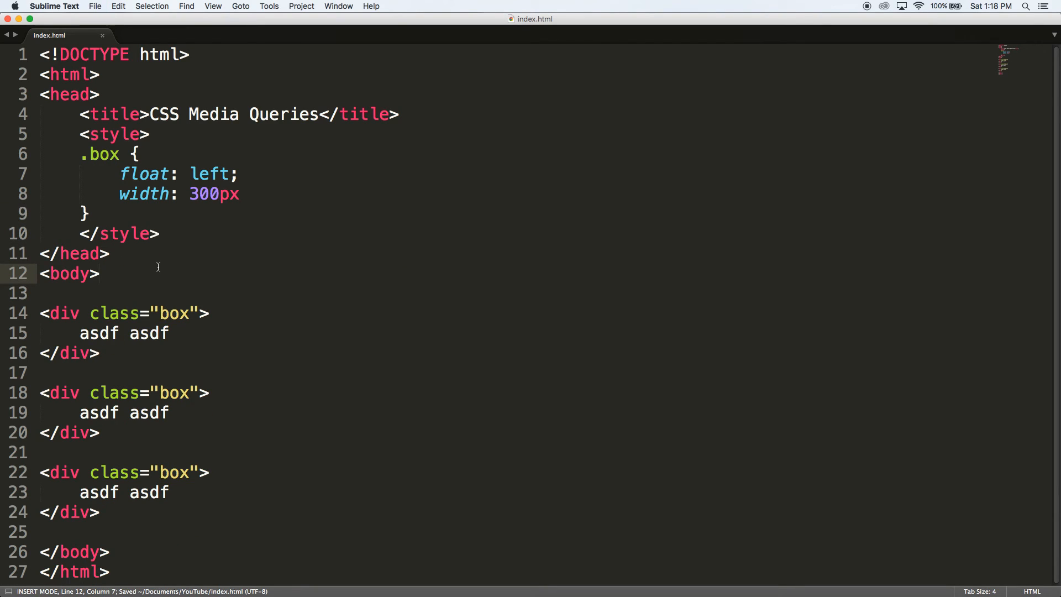
mouse_move(379, 245)
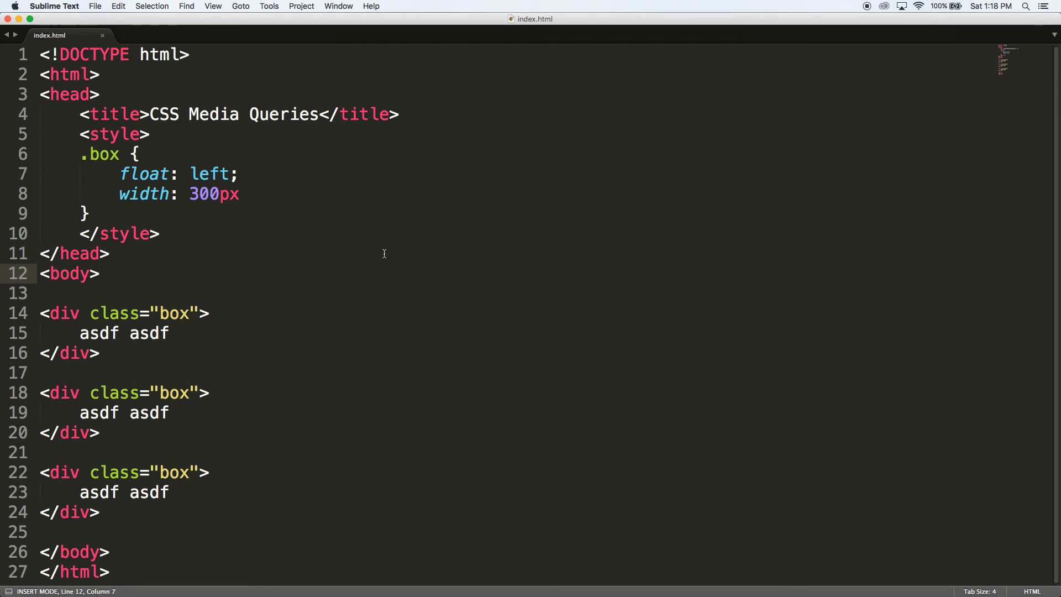
mouse_move(275, 334)
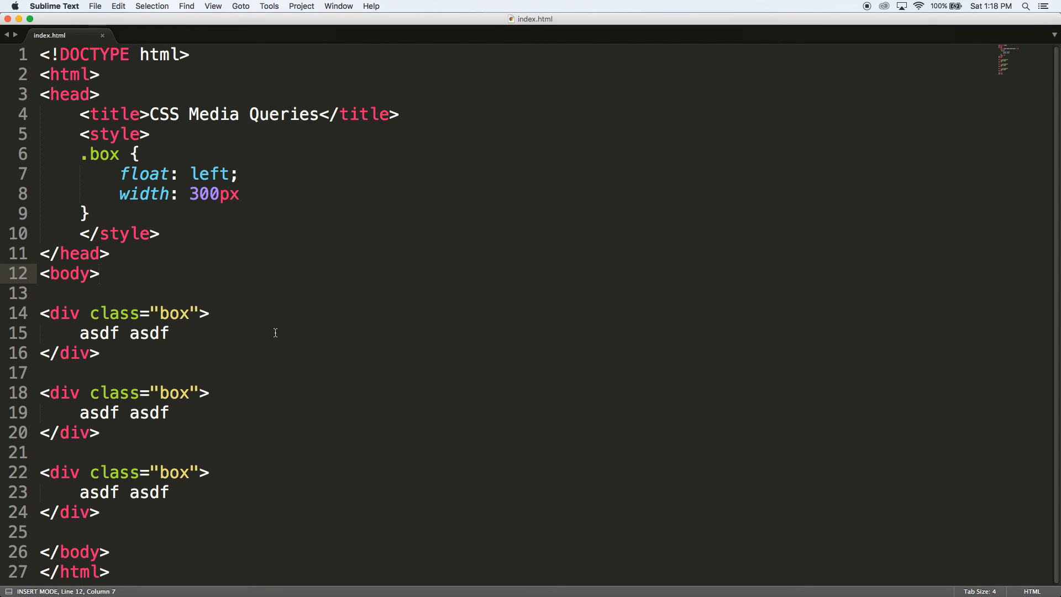
left_click(88, 213)
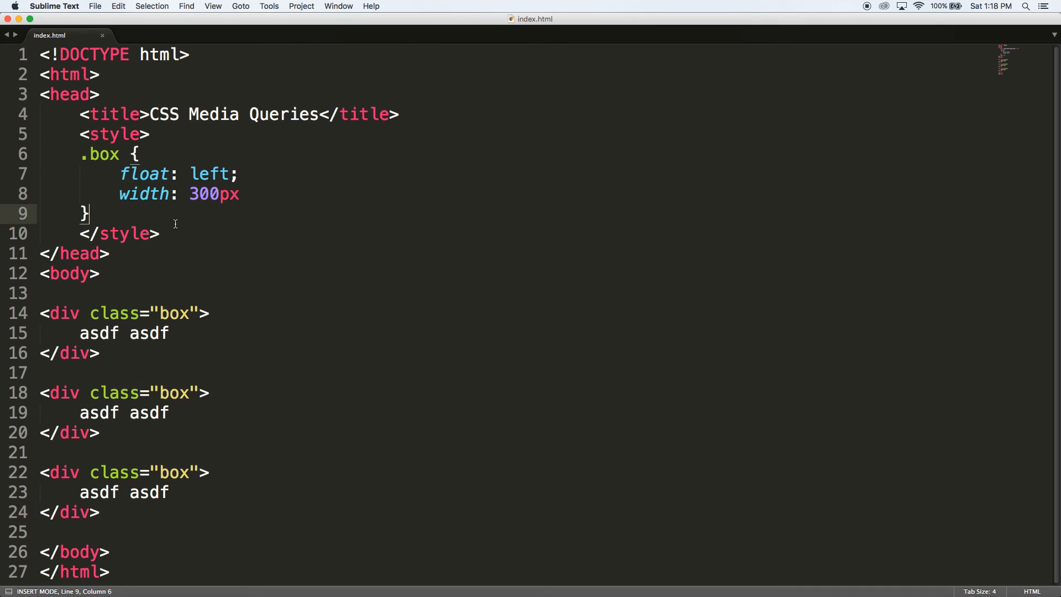
key("cmd+s")
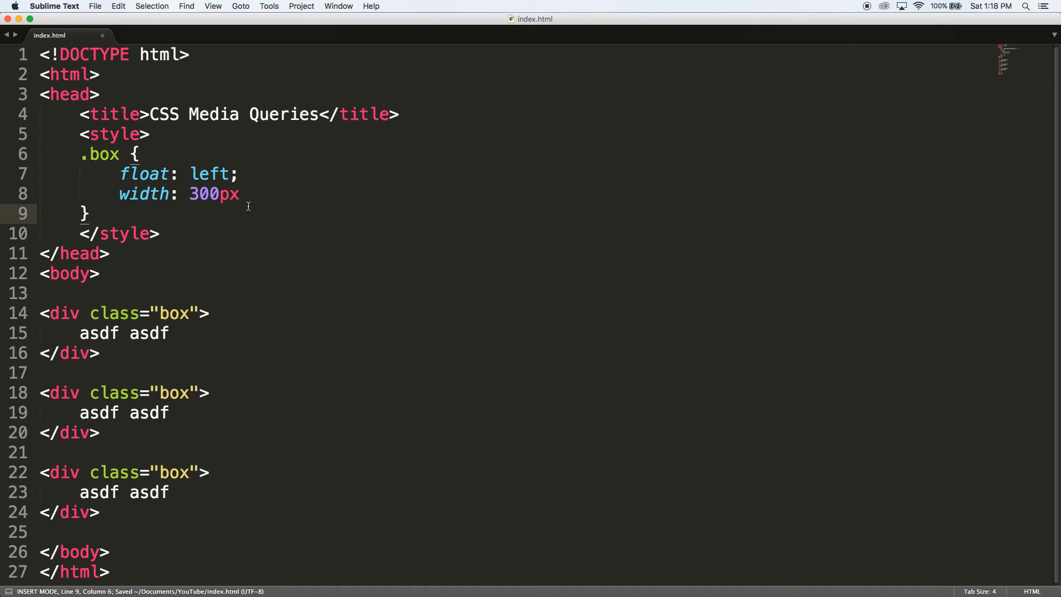
type("@s")
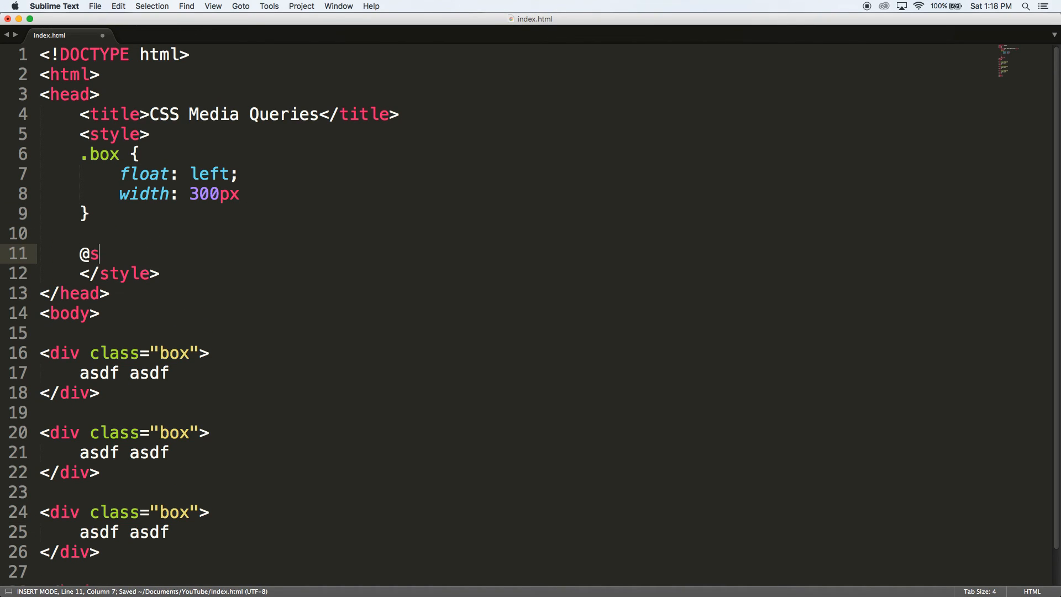
type("media screen and (max-width:")
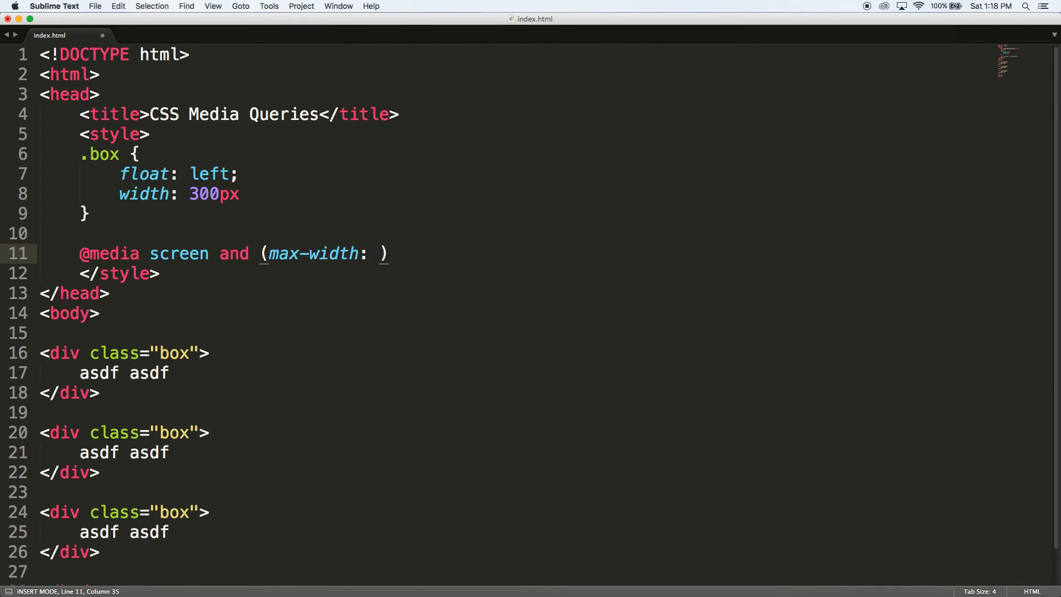
type("1000px")
type(".box {")
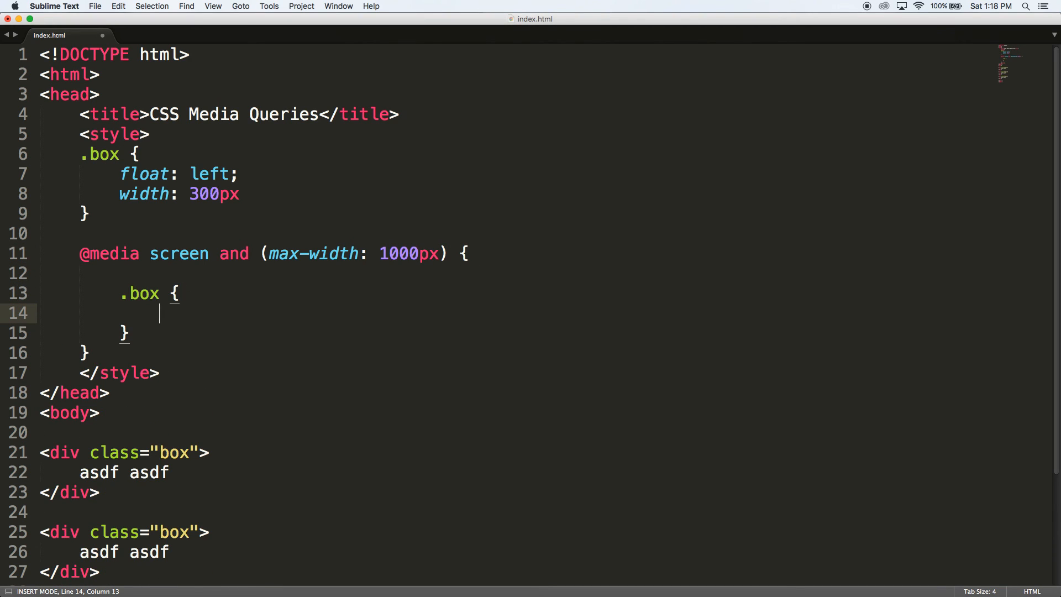
- Give .box width 100% and a 1px solid red border, then narrow Chrome to test stacking
type("width: 100%;")
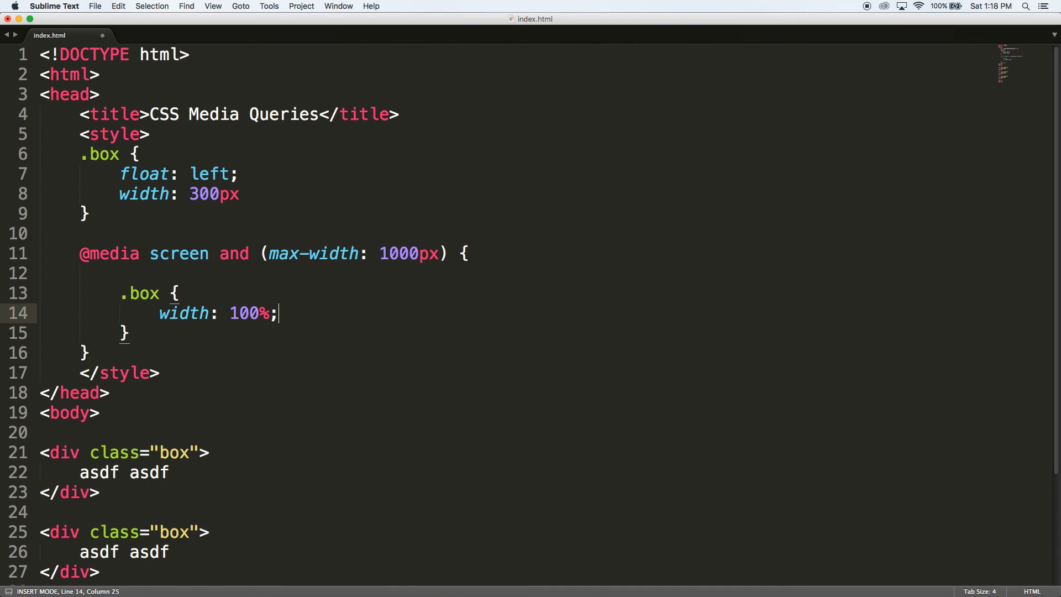
type("border 1")
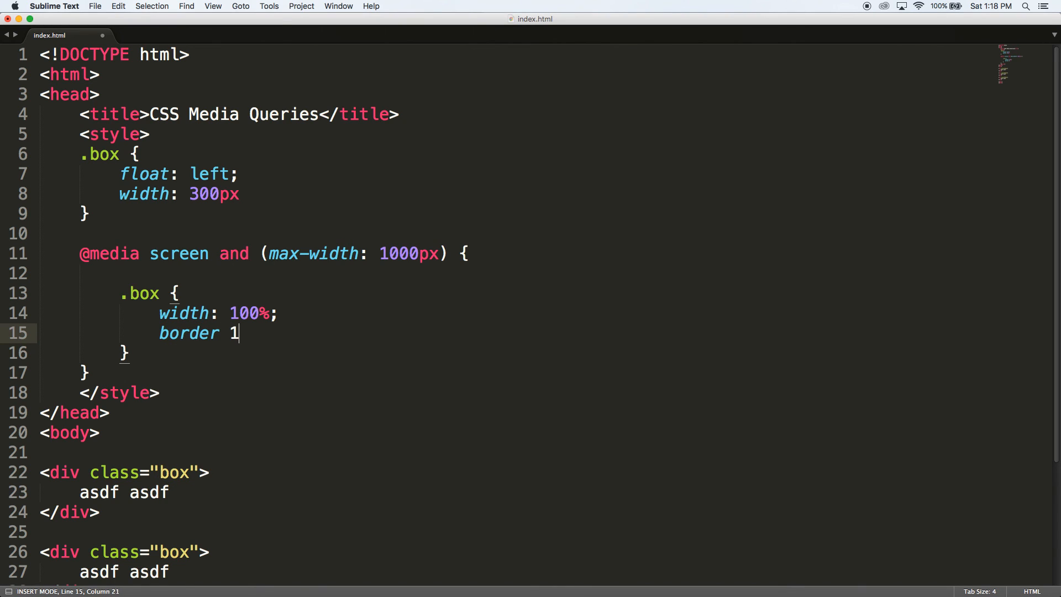
key("Backspace")
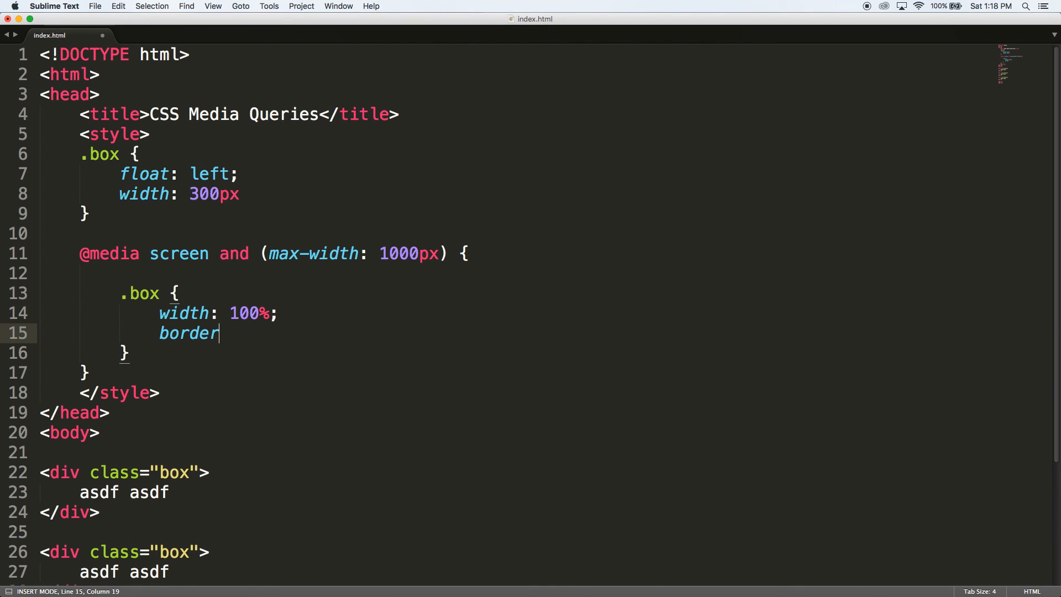
type(": 1px solid red;")
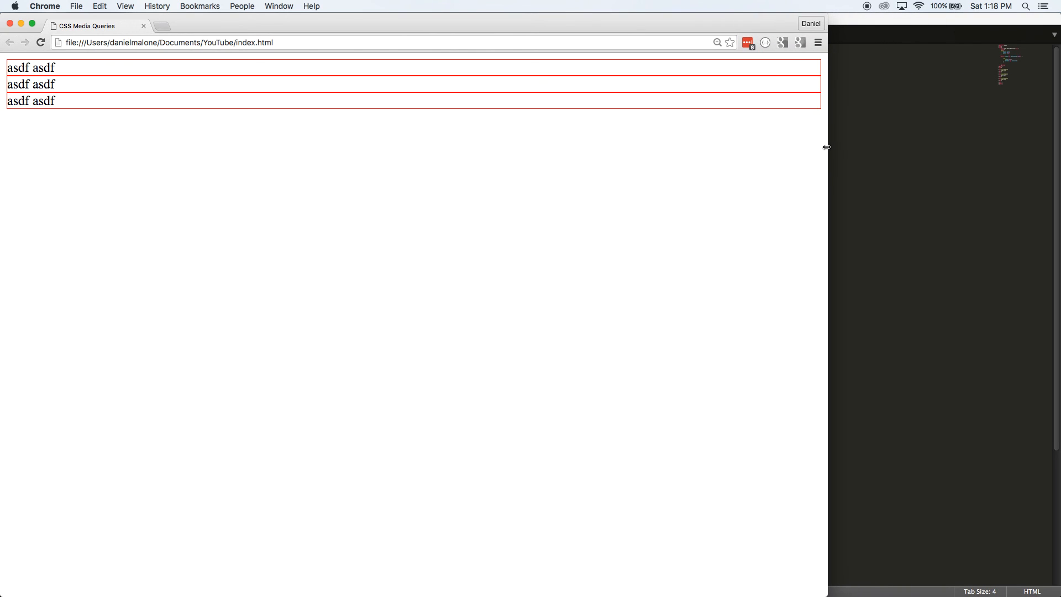
left_click_drag(827, 147, 642, 149)
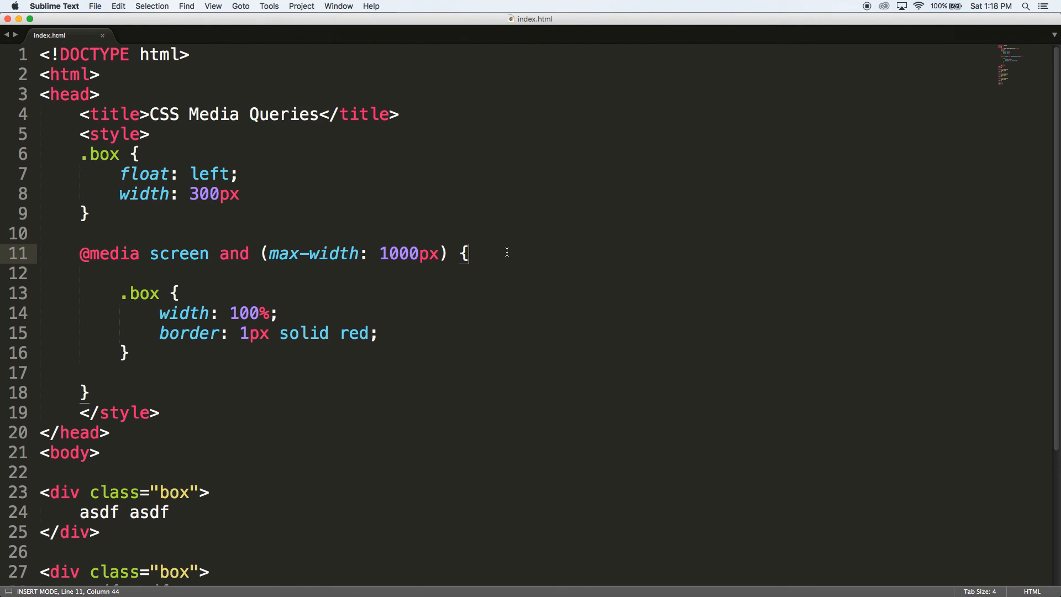
mouse_move(508, 266)
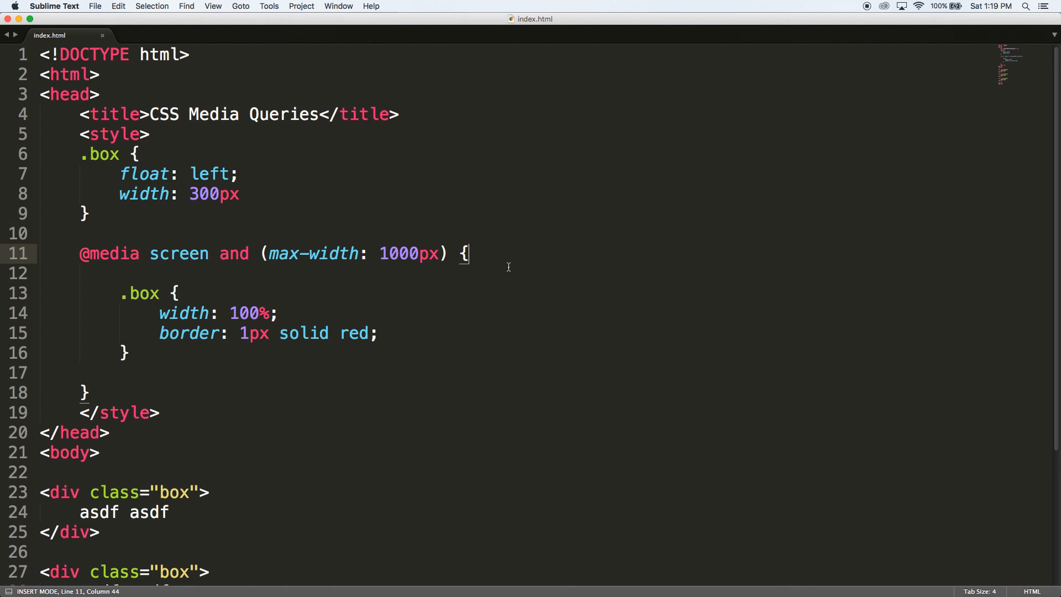
mouse_move(494, 272)
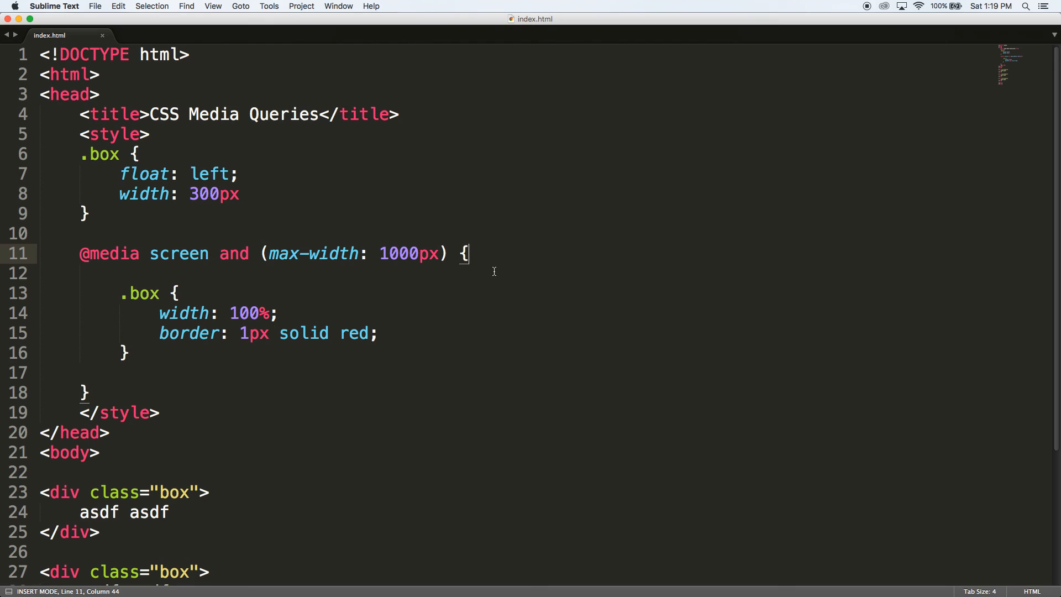
mouse_move(864, 18)
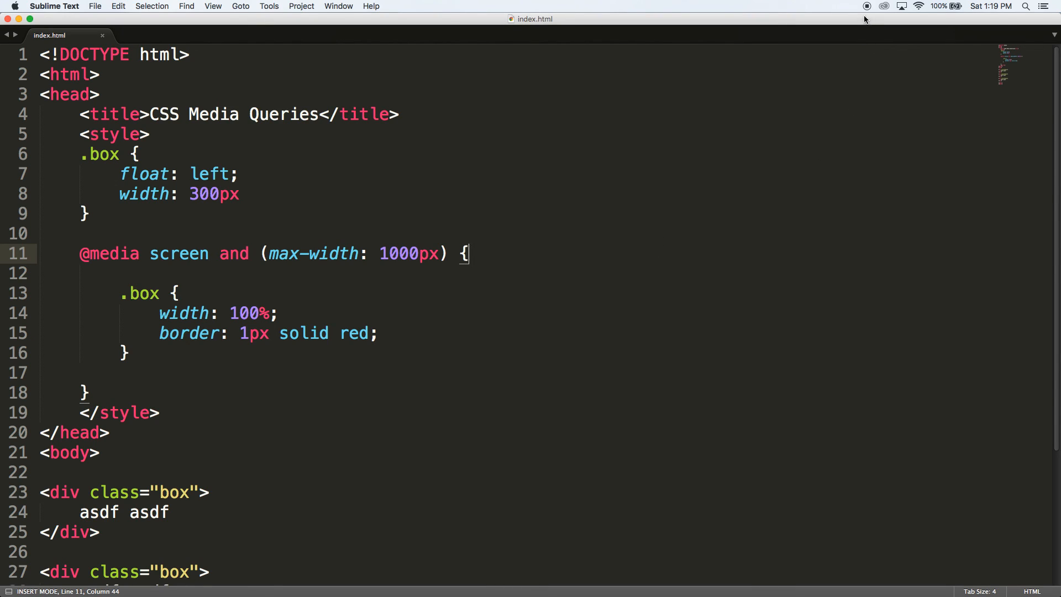